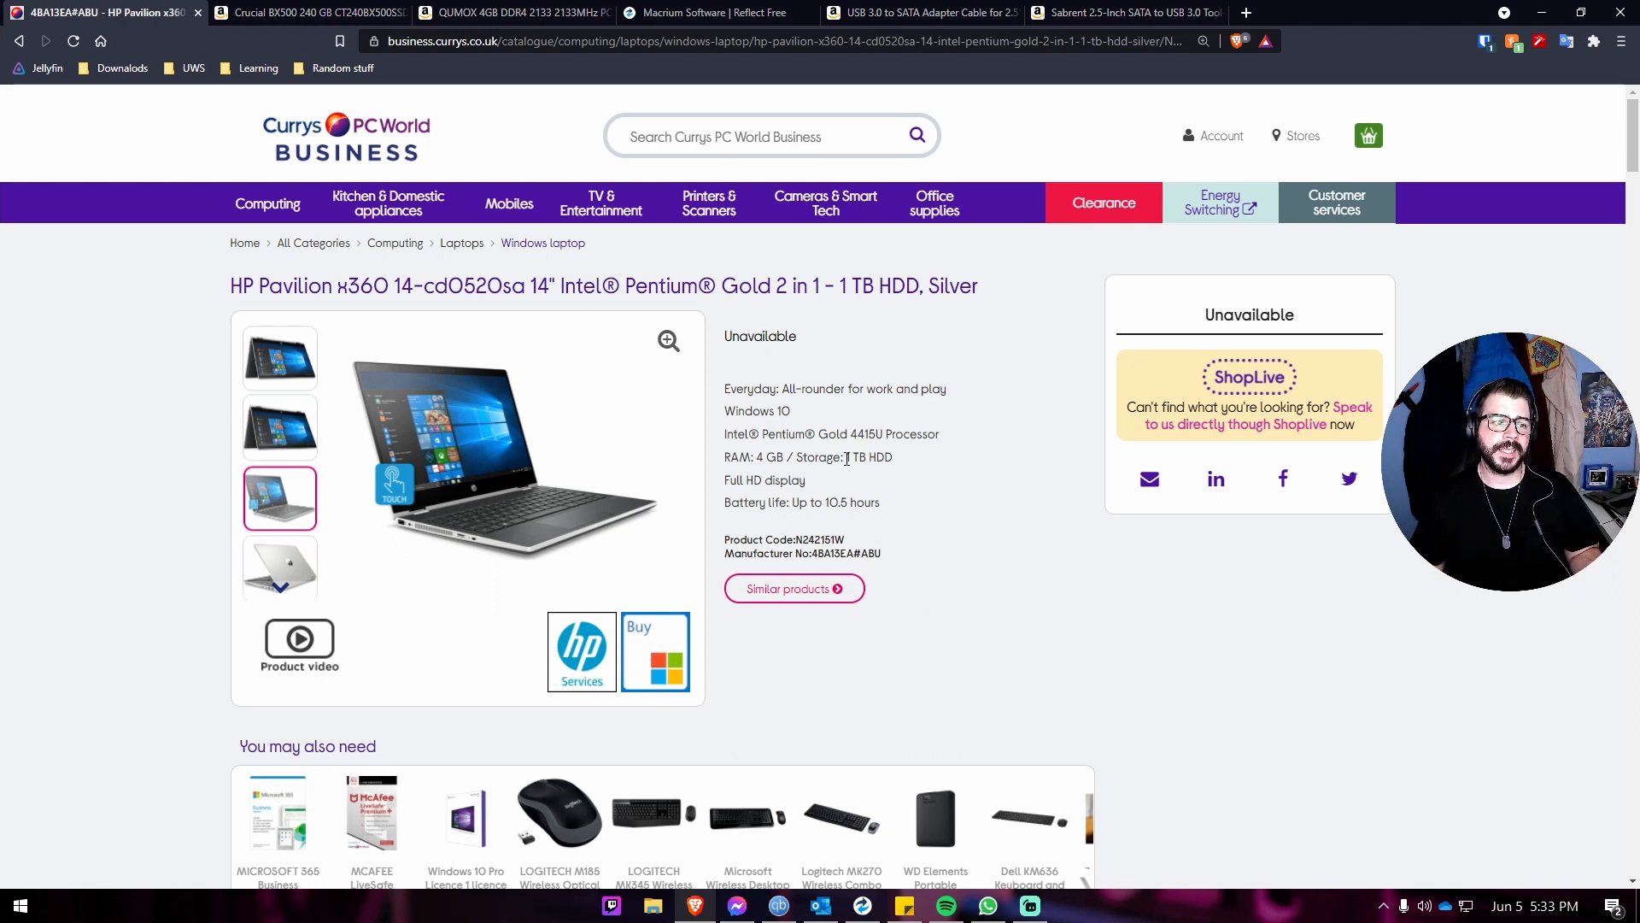
# - Highlight the HP Pavilion's 1 TB HDD spec, then switch to the Crucial BX500 240 GB SSD listing
pyautogui.doubleClick(868, 458)
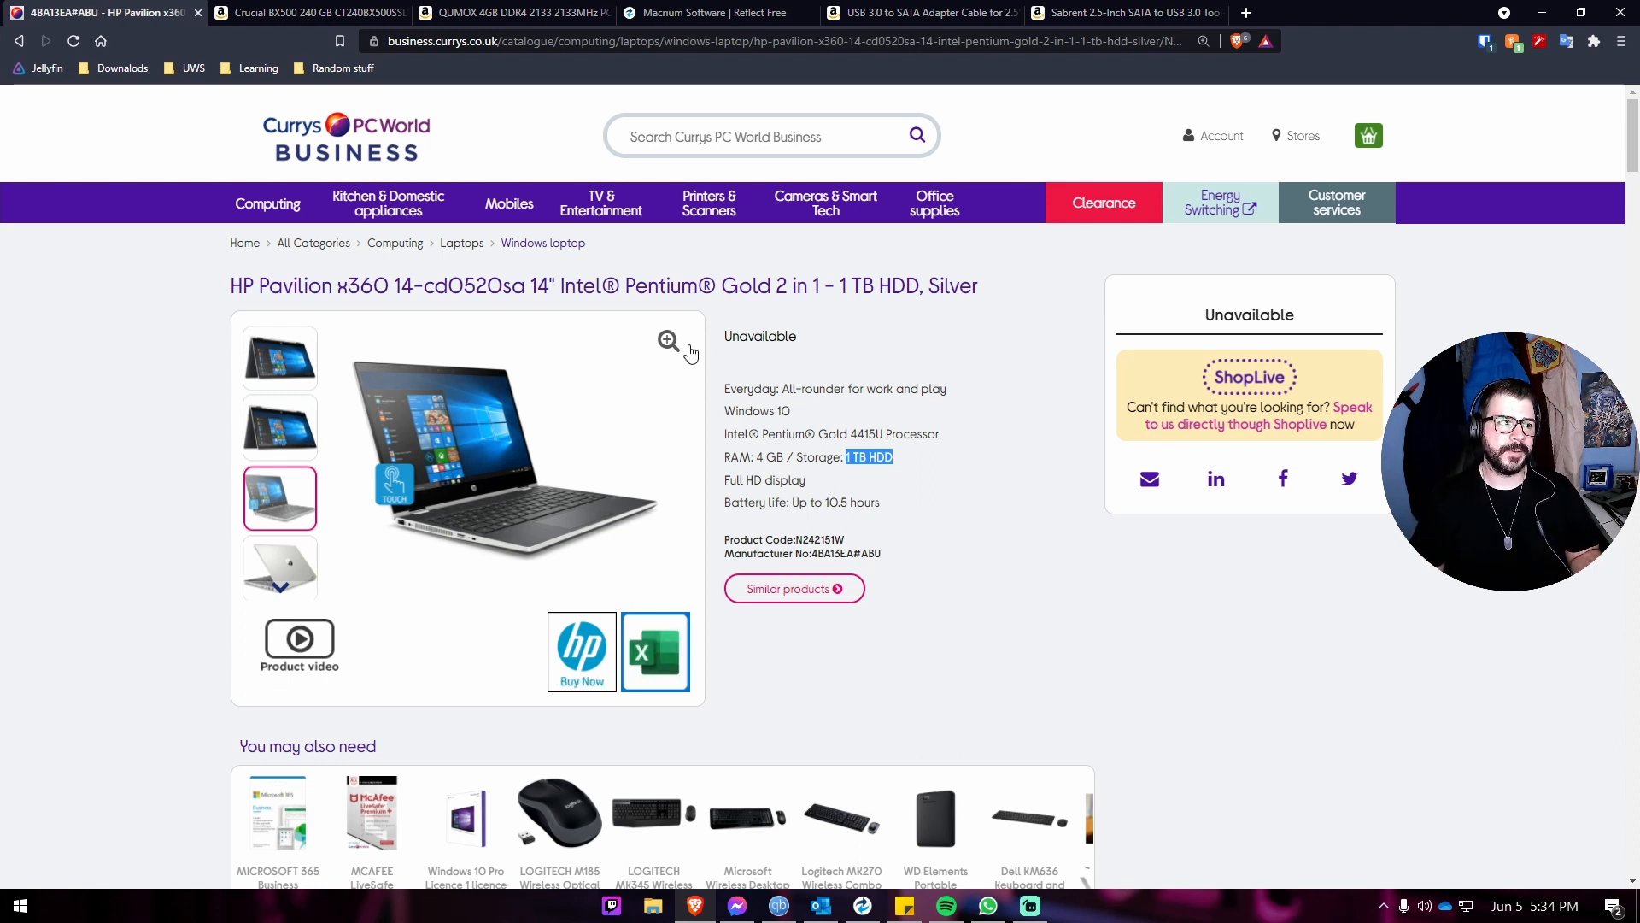
pyautogui.click(304, 12)
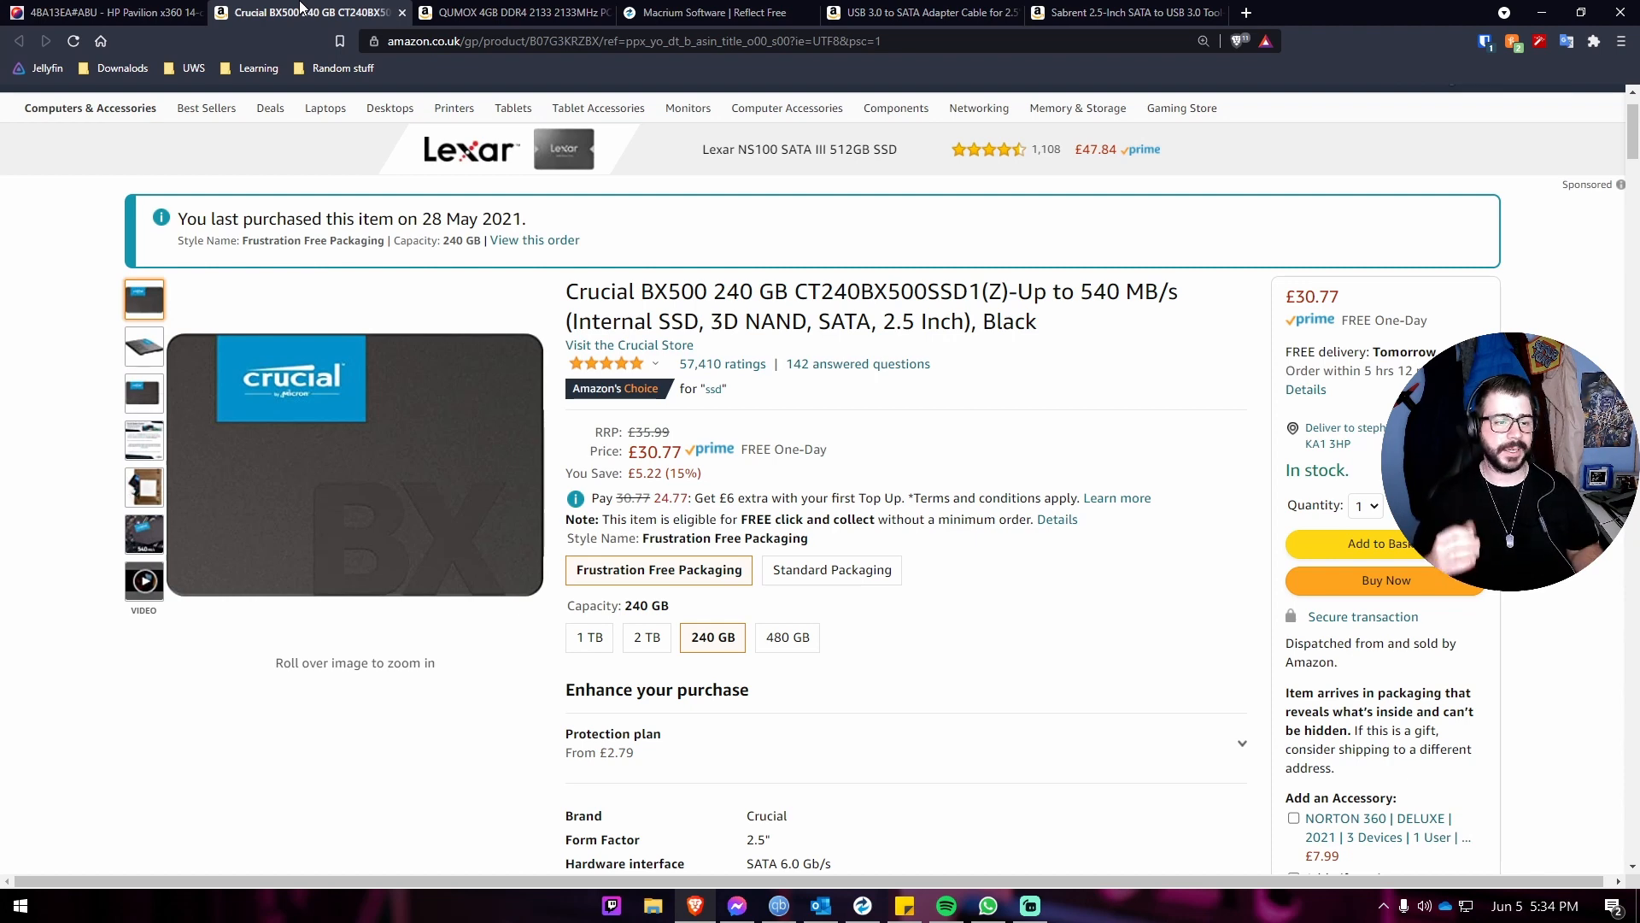
# - Revisit the laptop's Currys specs, then bring up the QUMOX 4GB DDR4 SODIMM listing on Amazon
pyautogui.click(99, 12)
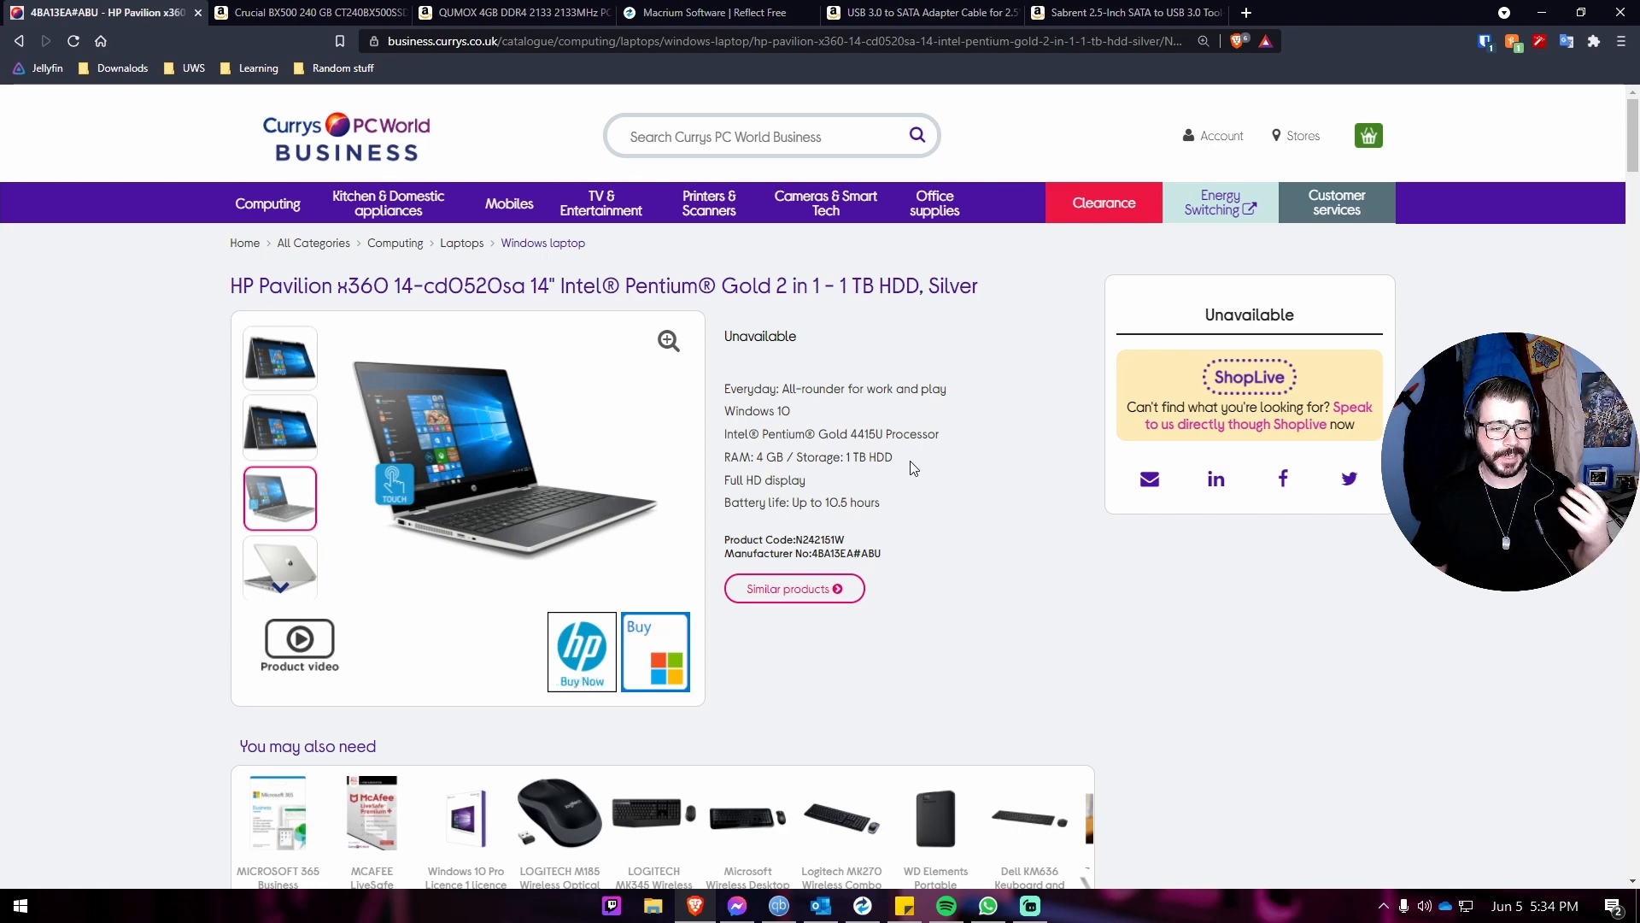
pyautogui.click(512, 12)
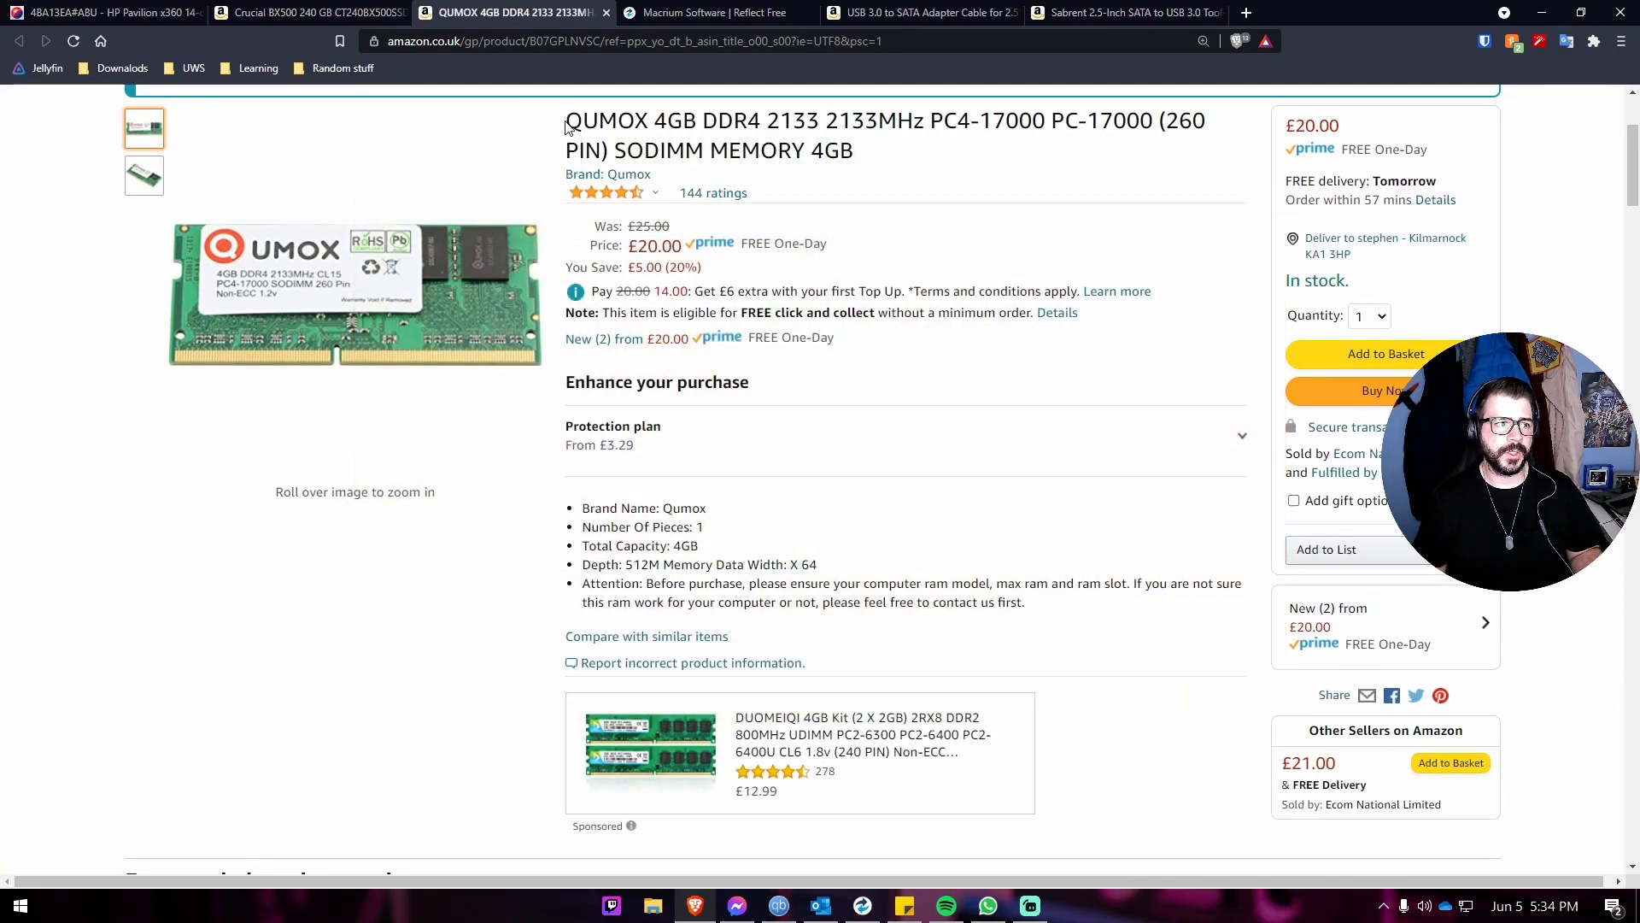
# - Highlight 'QUMOX' and '4GB' in the memory title, then switch to the USB 3.0 to SATA adapter listing
pyautogui.doubleClick(609, 120)
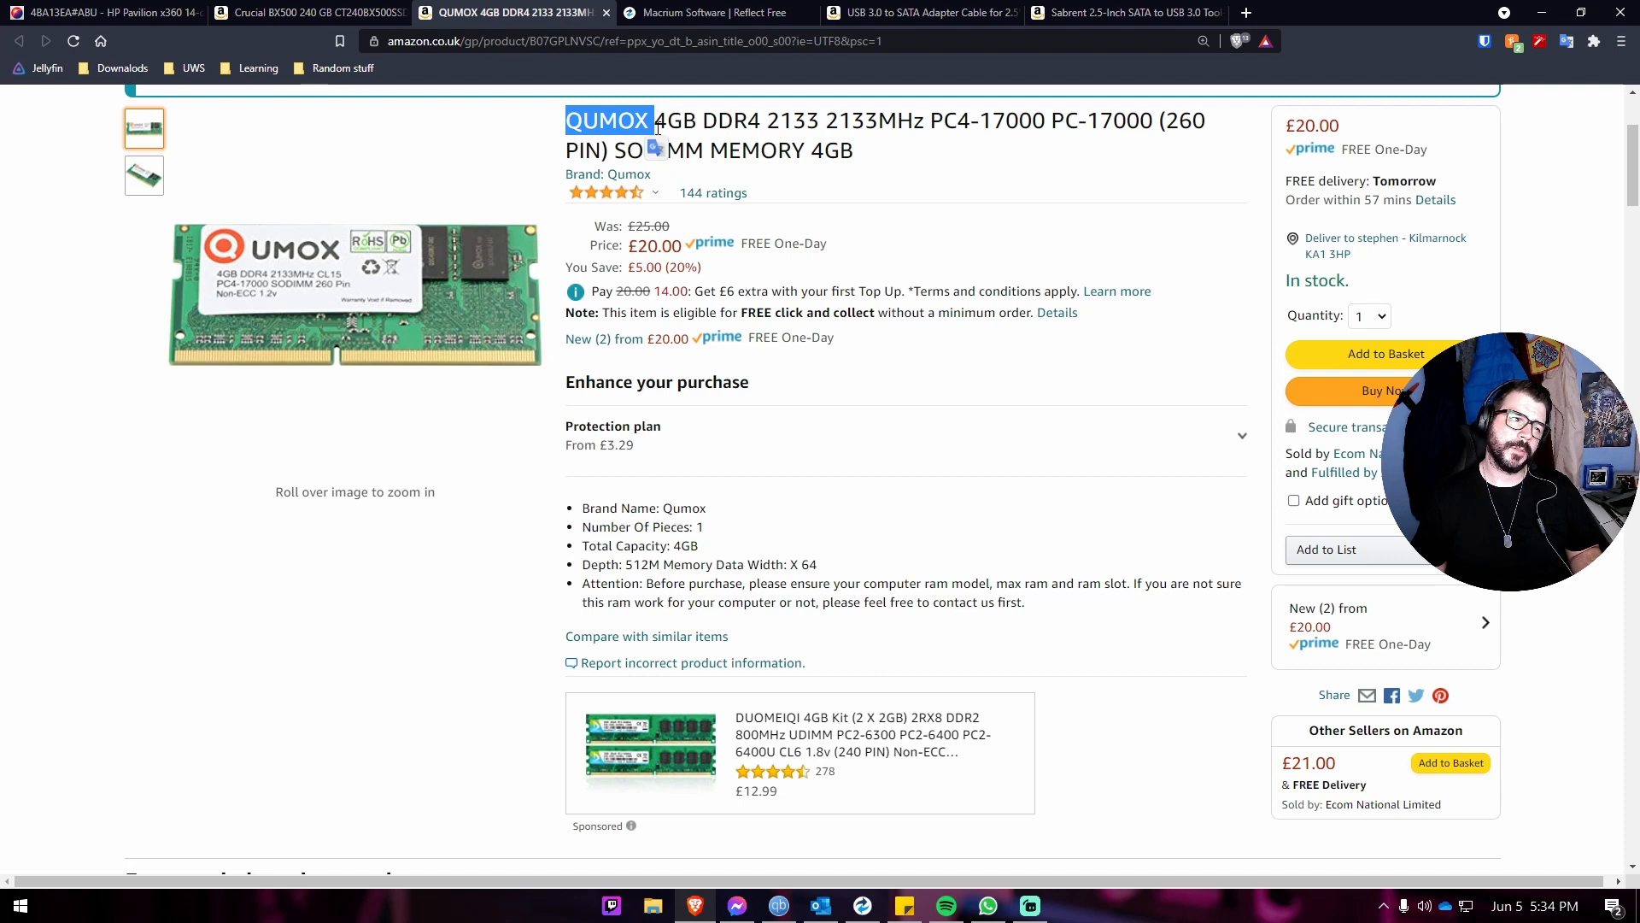
pyautogui.doubleClick(678, 120)
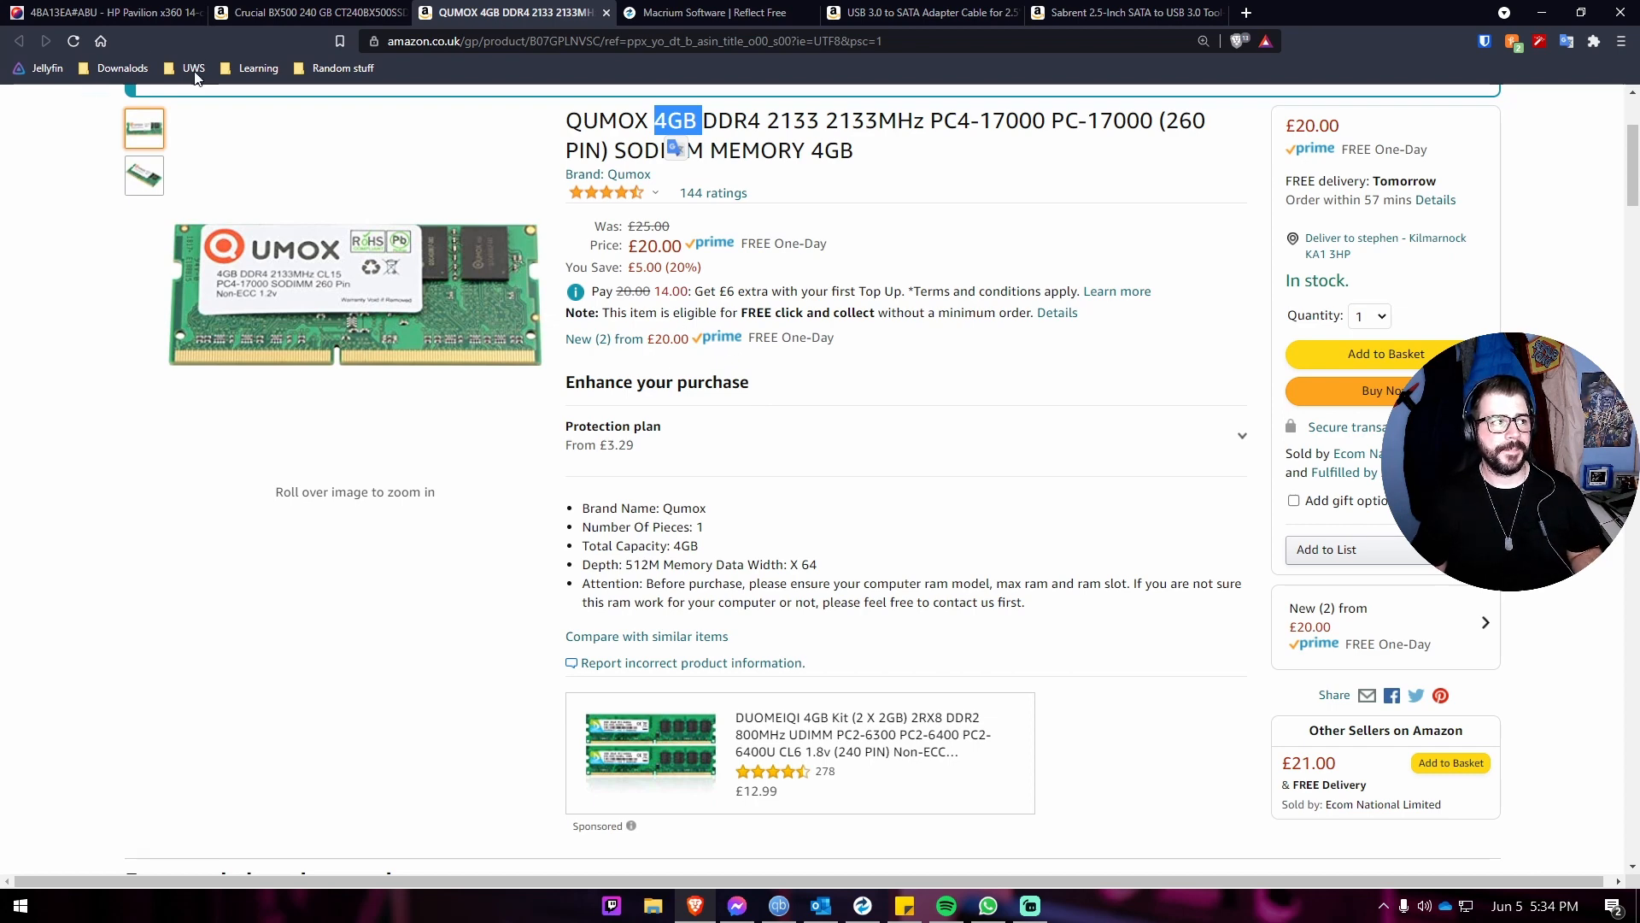
pyautogui.moveTo(716, 12)
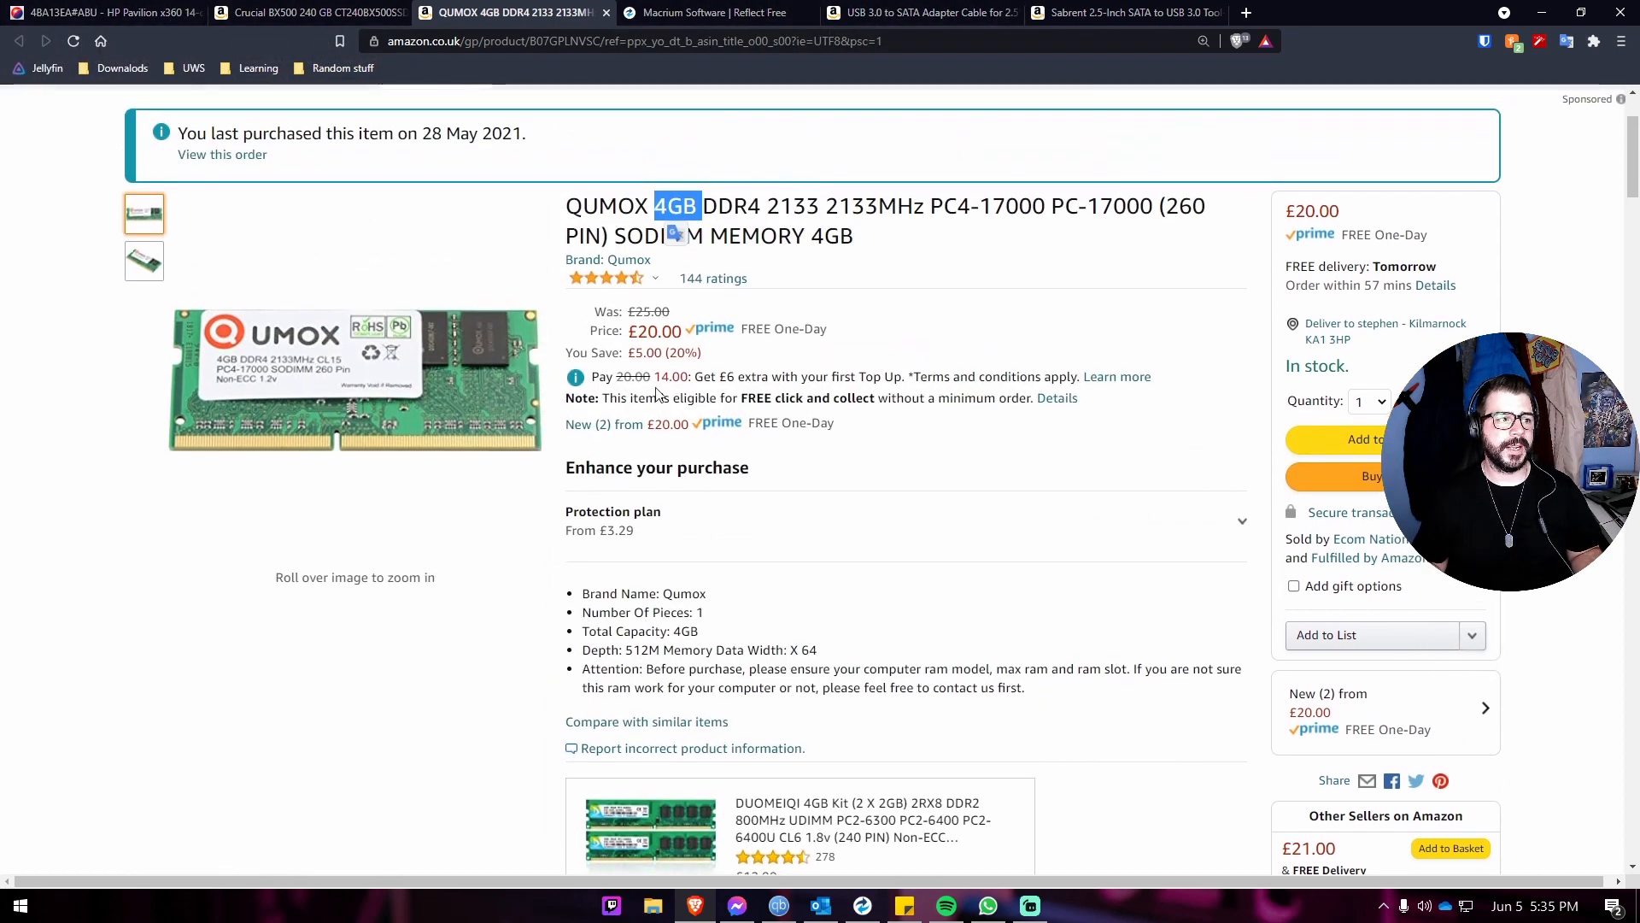
pyautogui.click(916, 12)
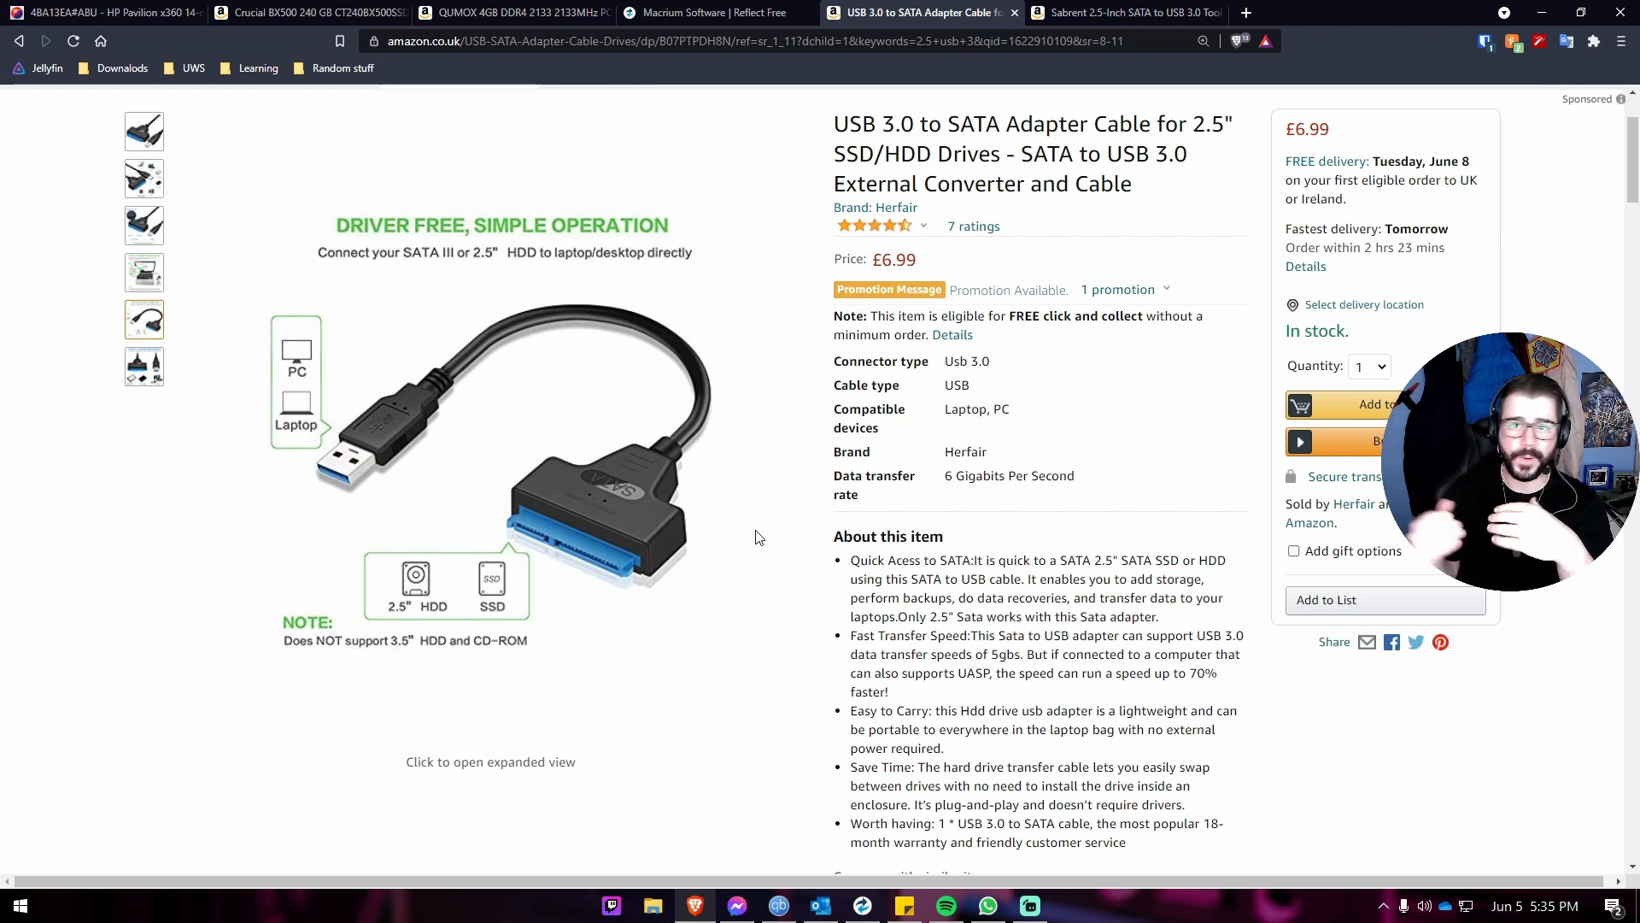
pyautogui.moveTo(1119, 278)
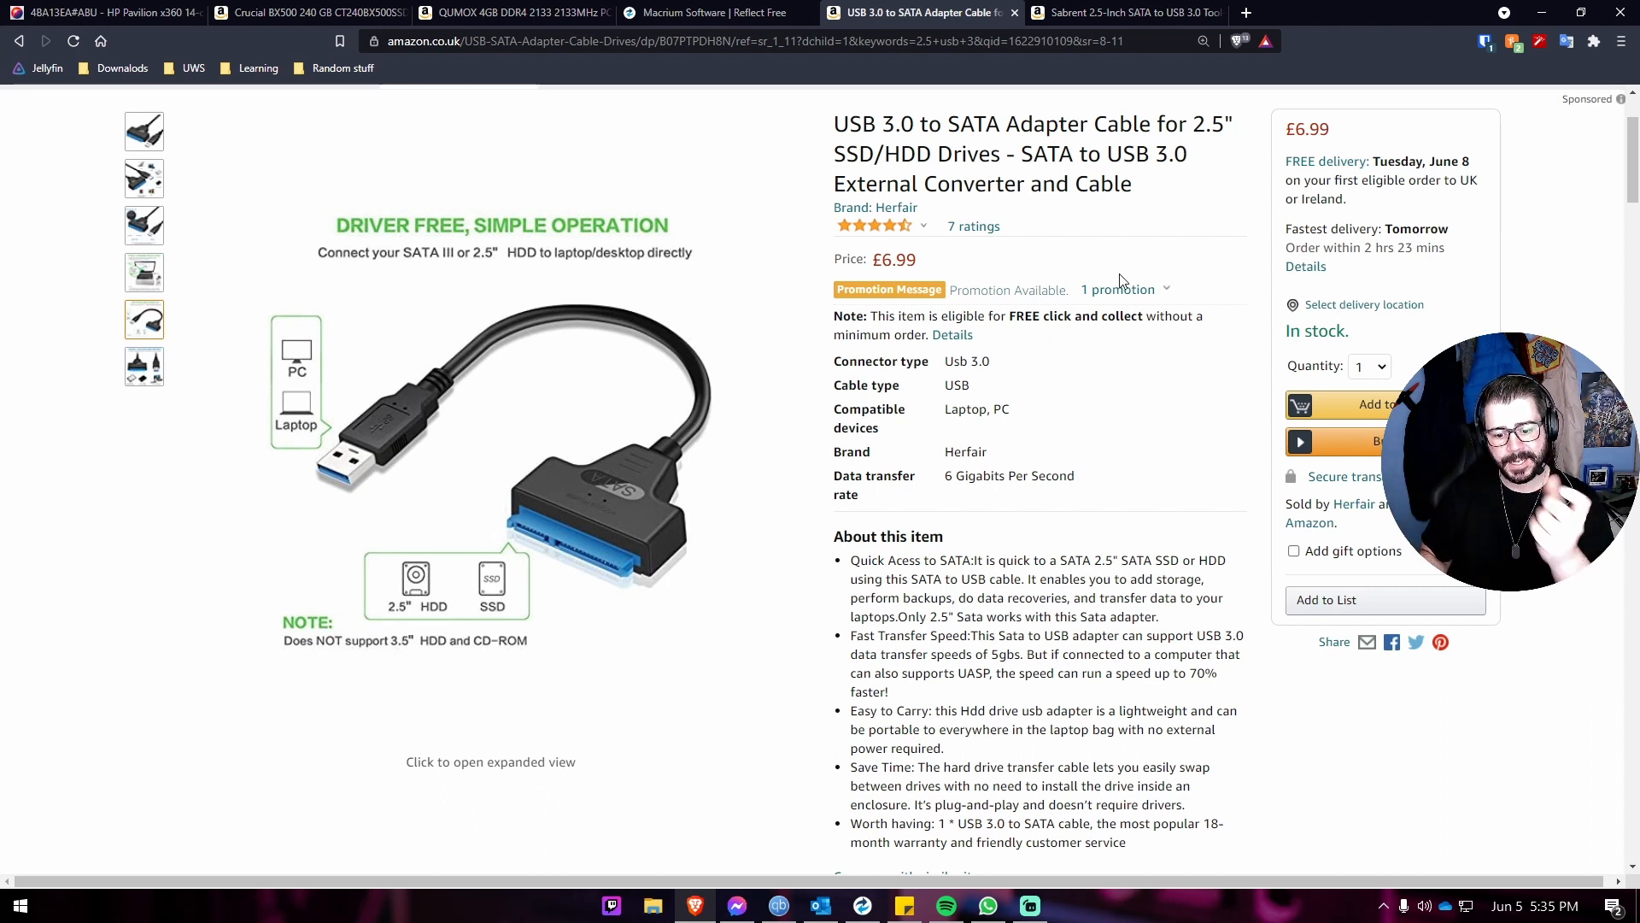
# - View the Sabrent 2.5-inch SATA to USB 3.0 enclosure listing, then go to the Macrium Reflect Free page
pyautogui.click(1128, 12)
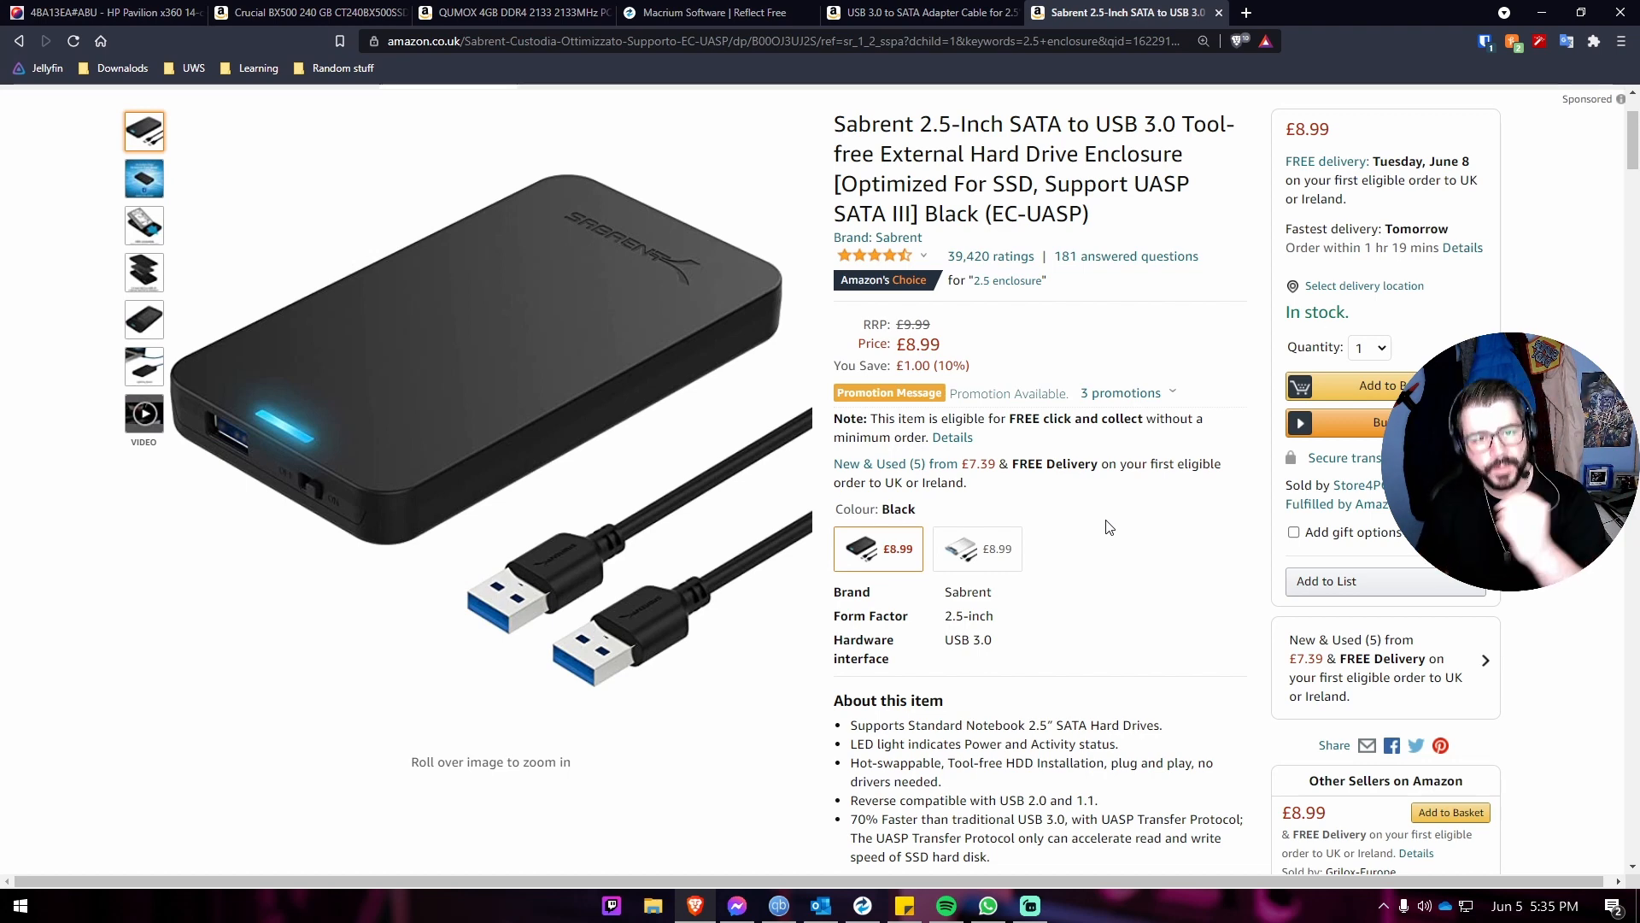
pyautogui.click(716, 12)
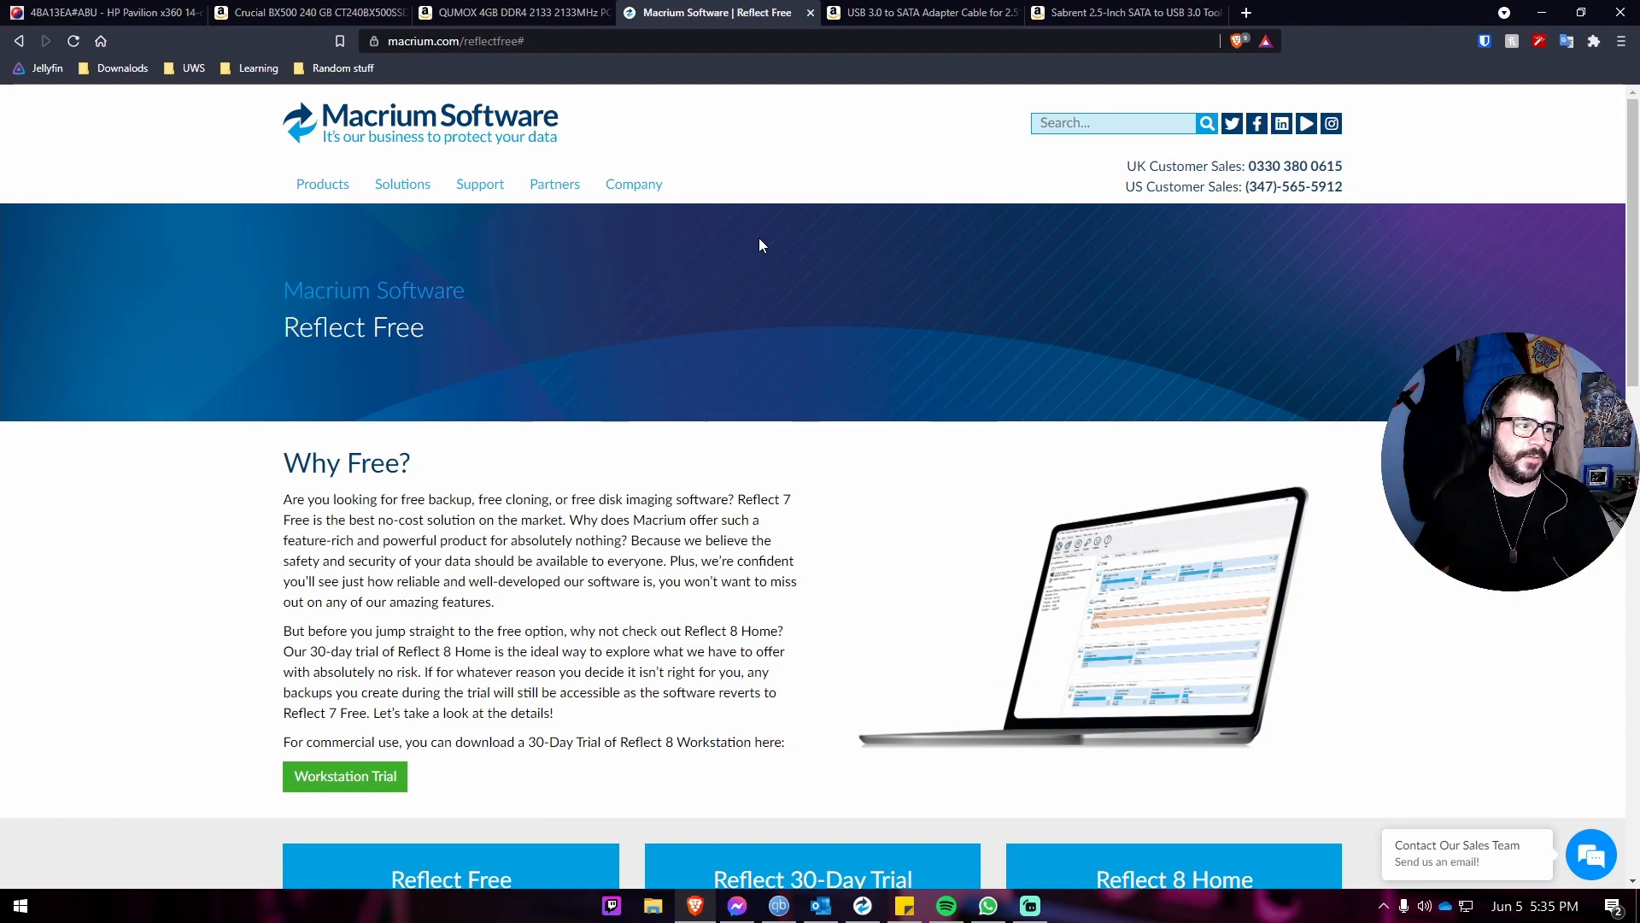
# - Scroll through the Reflect Free page's feature list and back to the download options
pyautogui.scroll(-3)
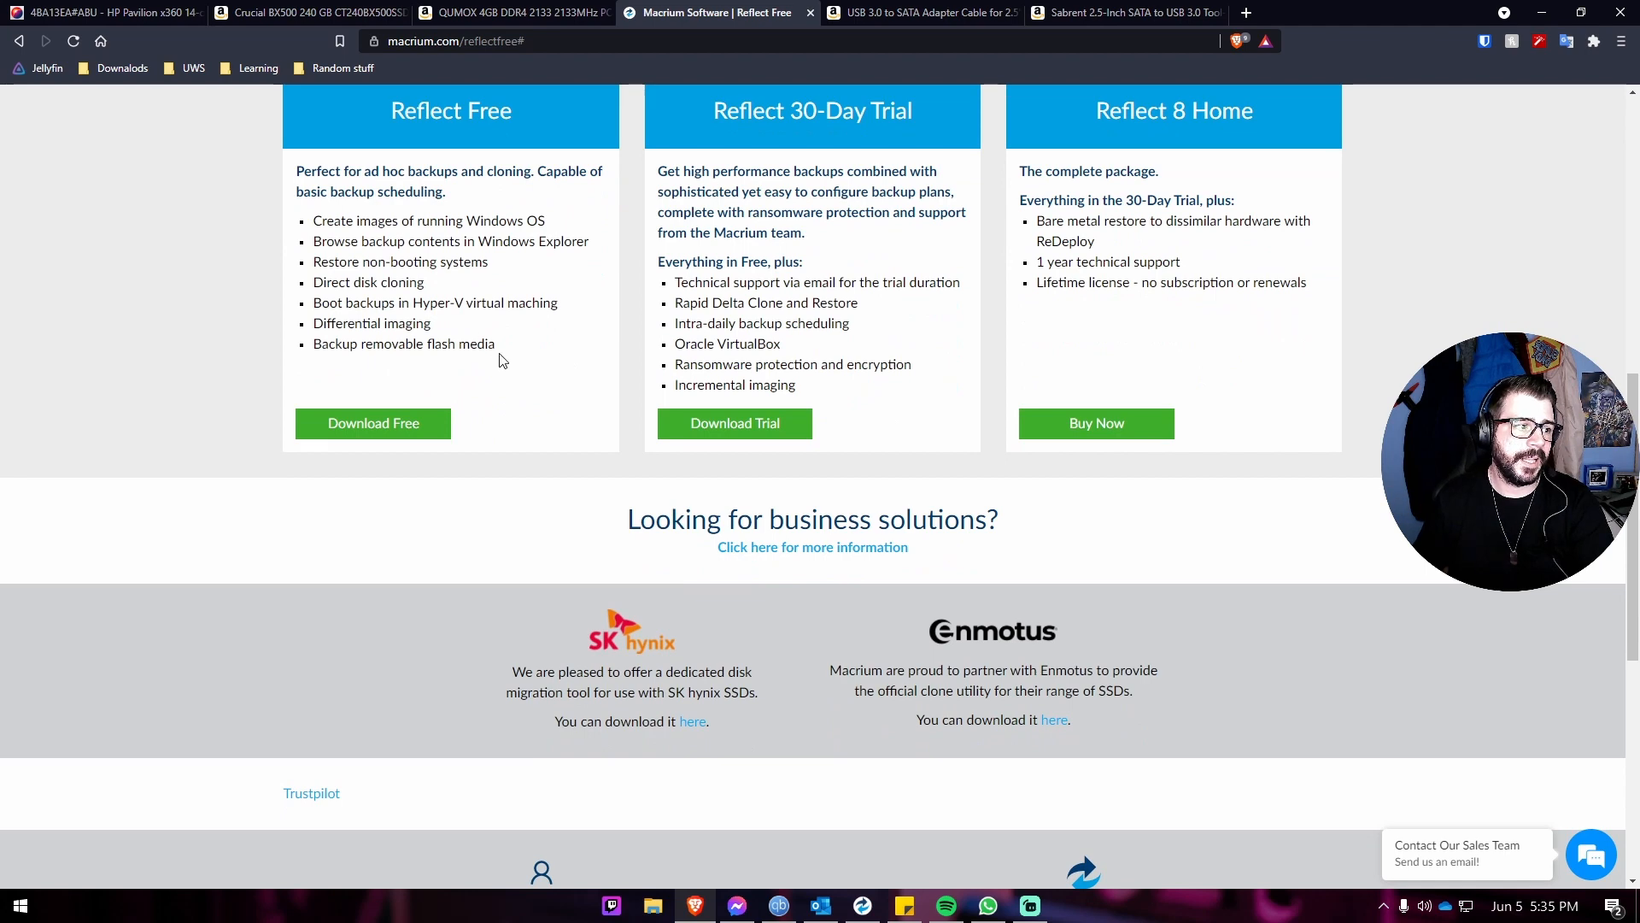
pyautogui.scroll(3)
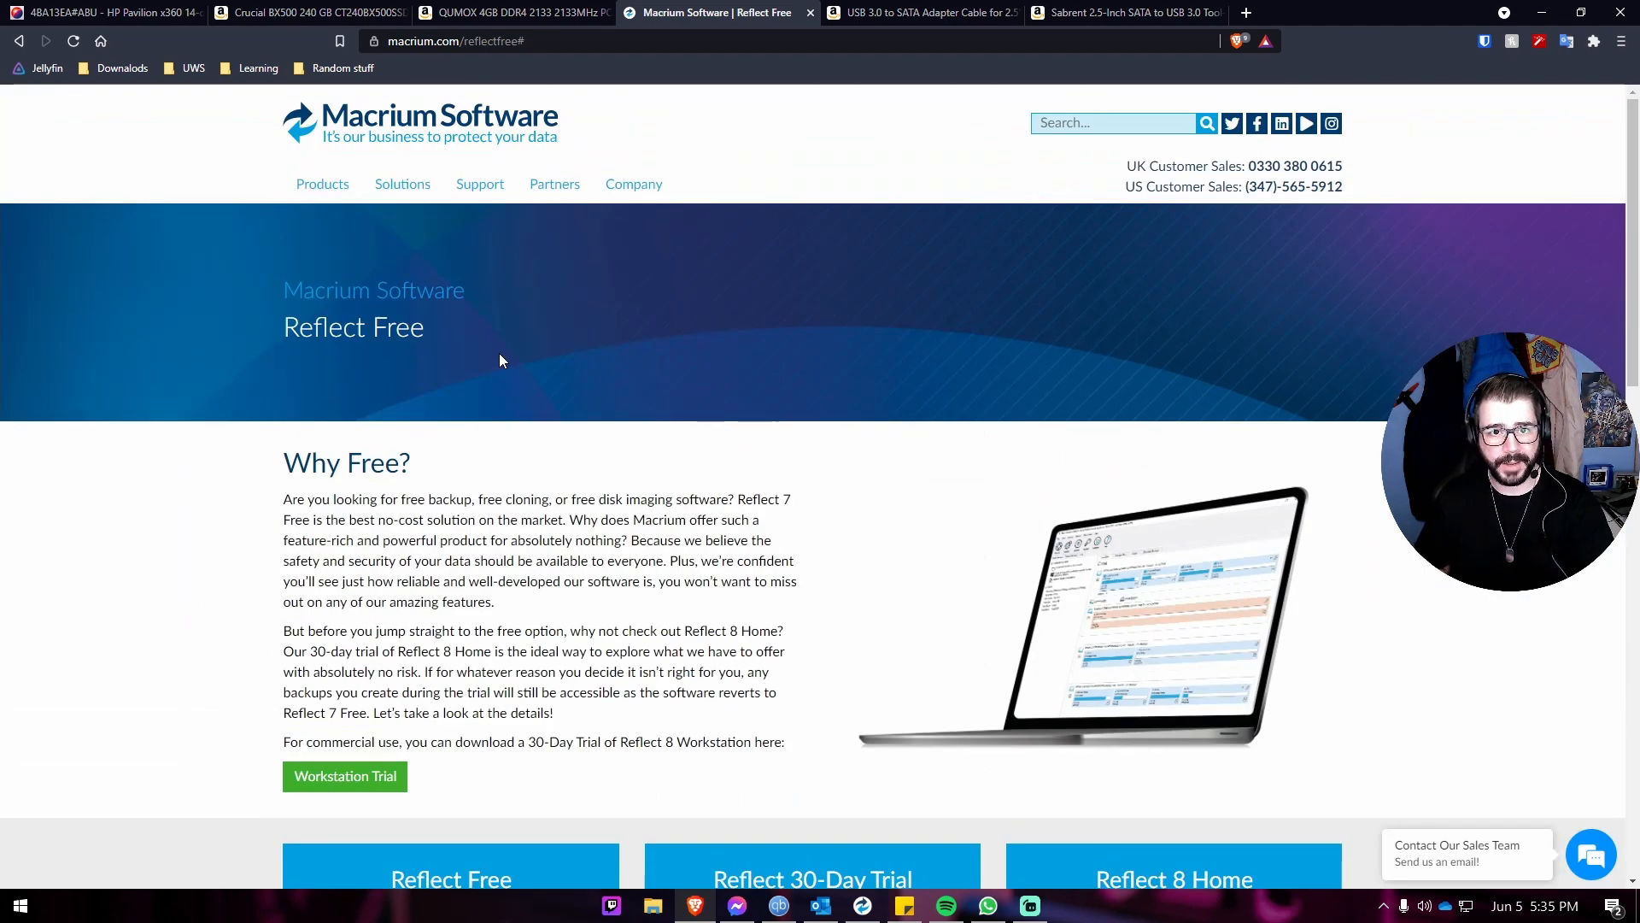
pyautogui.moveTo(984, 651)
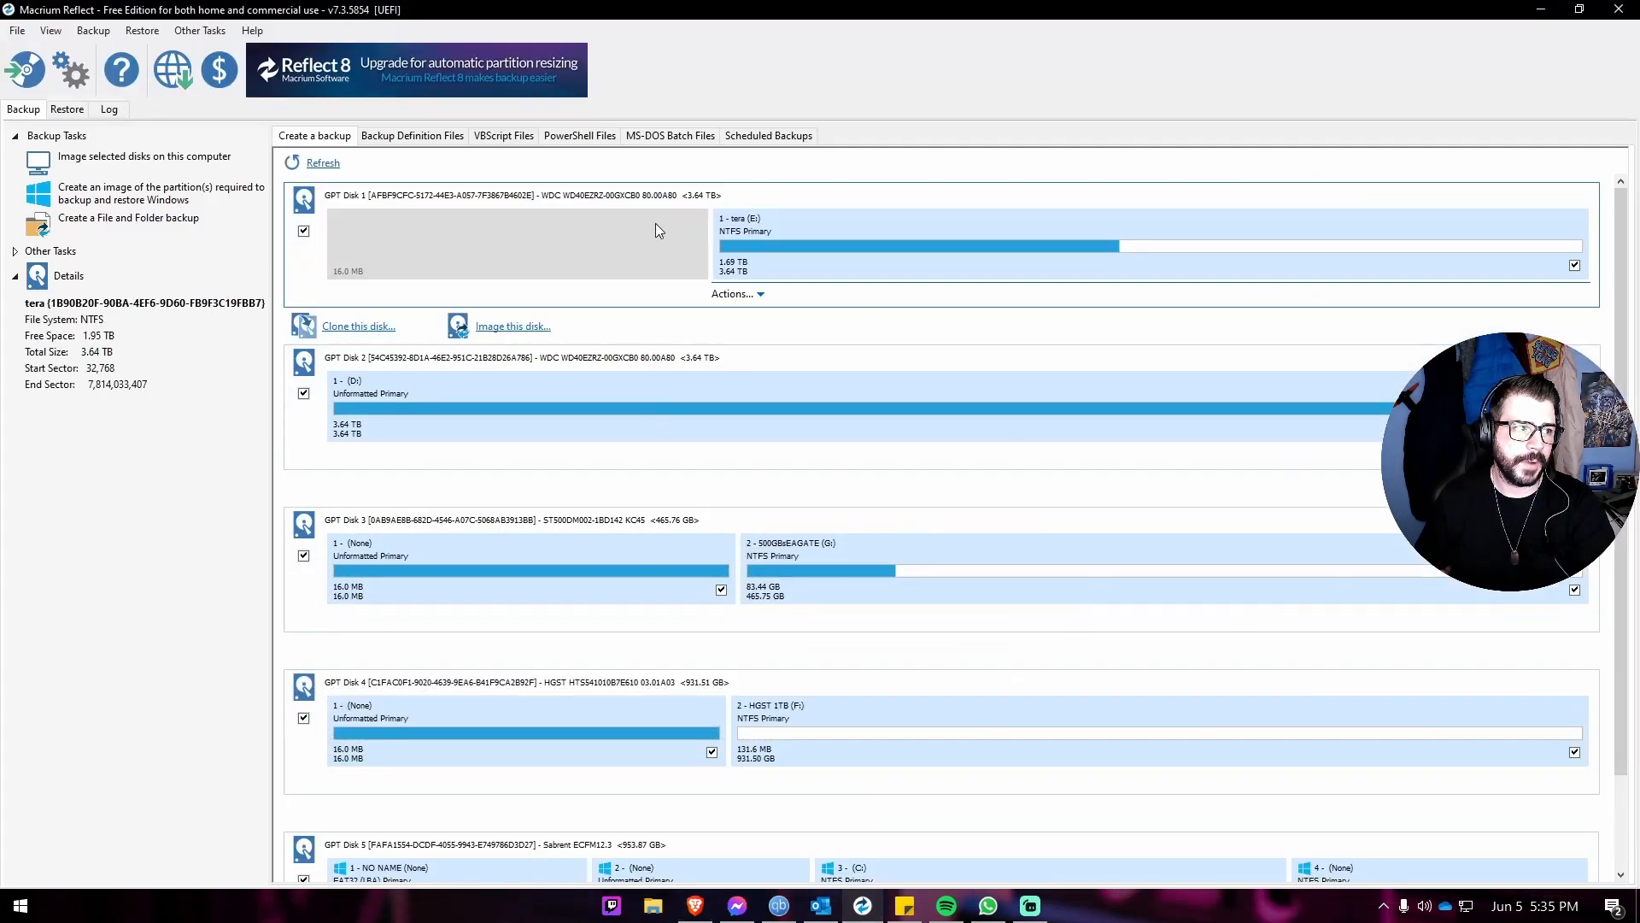
pyautogui.scroll(-3)
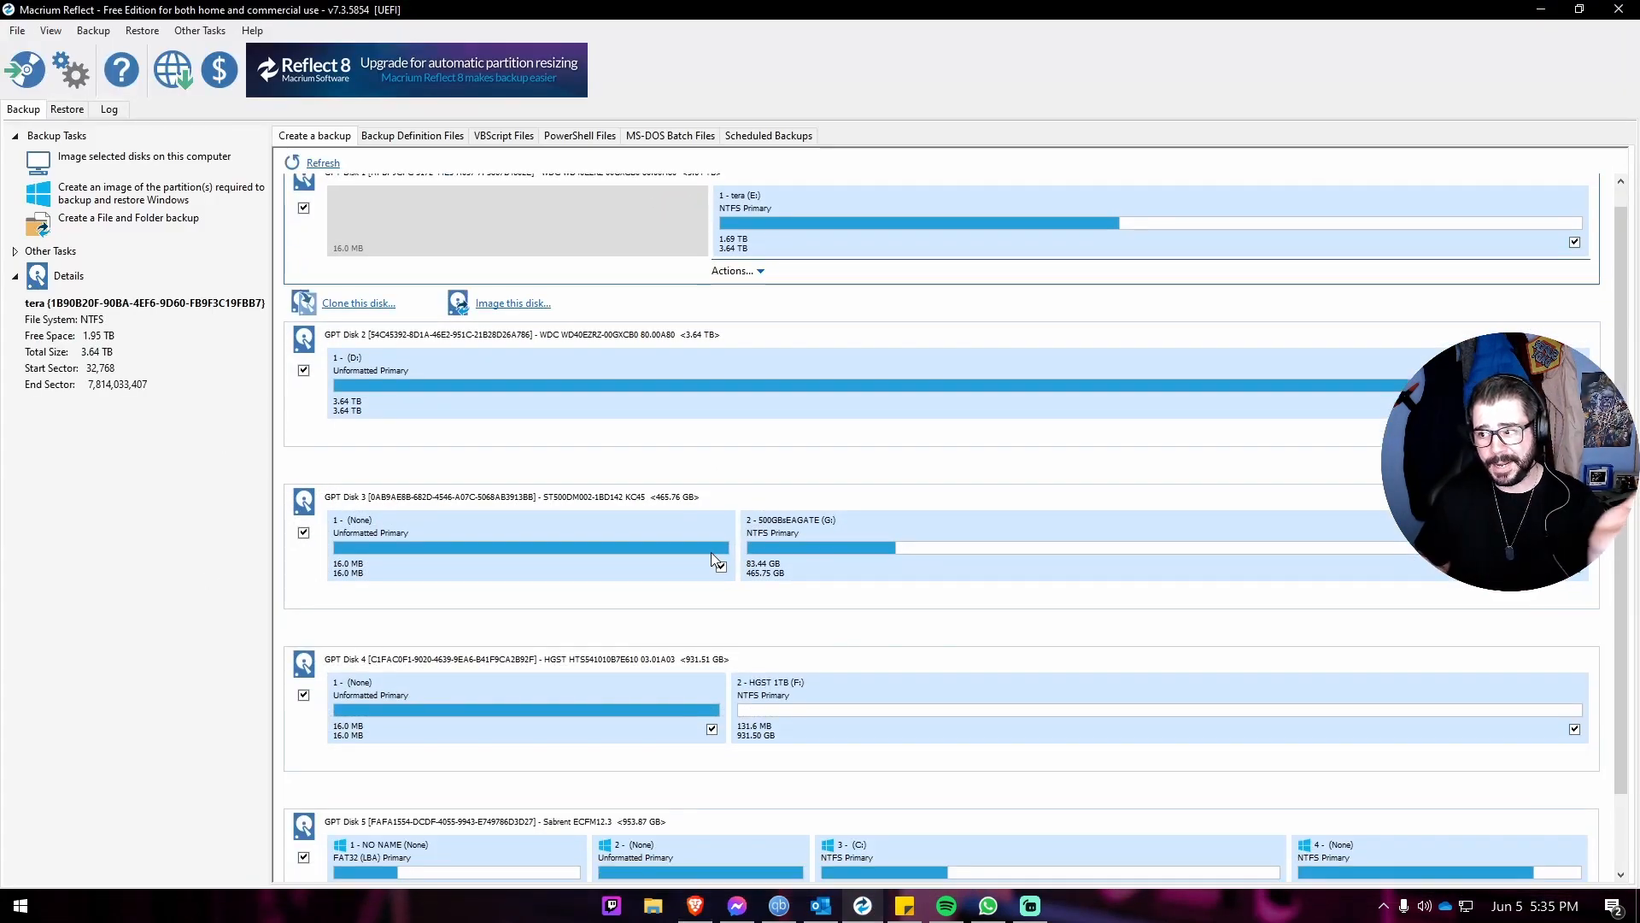
pyautogui.scroll(-3)
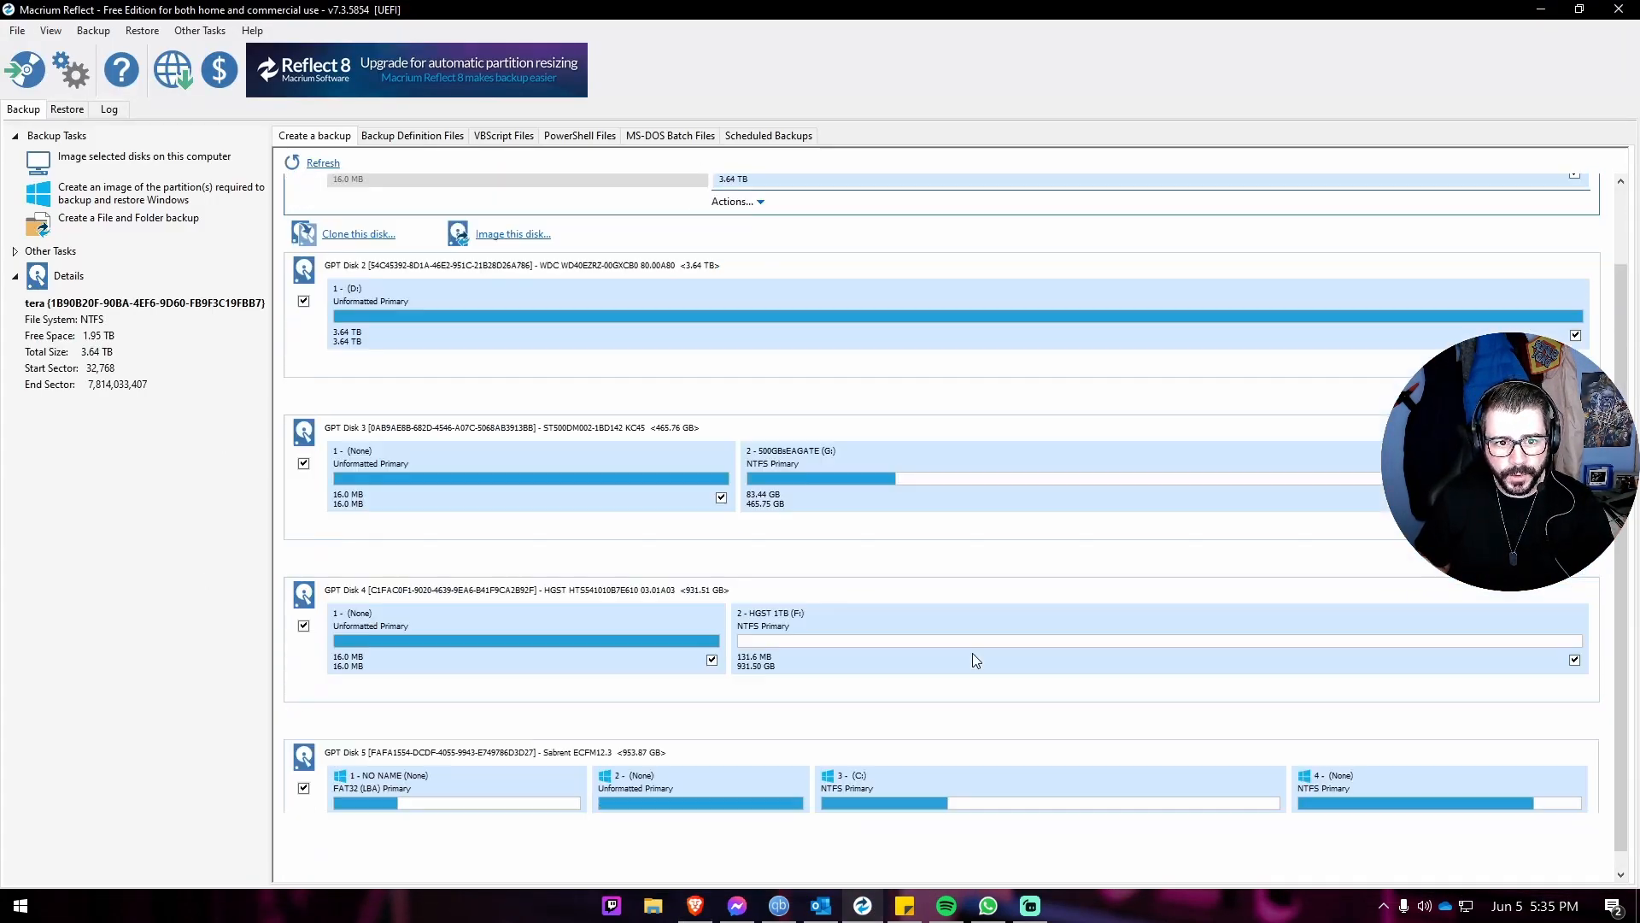
pyautogui.scroll(3)
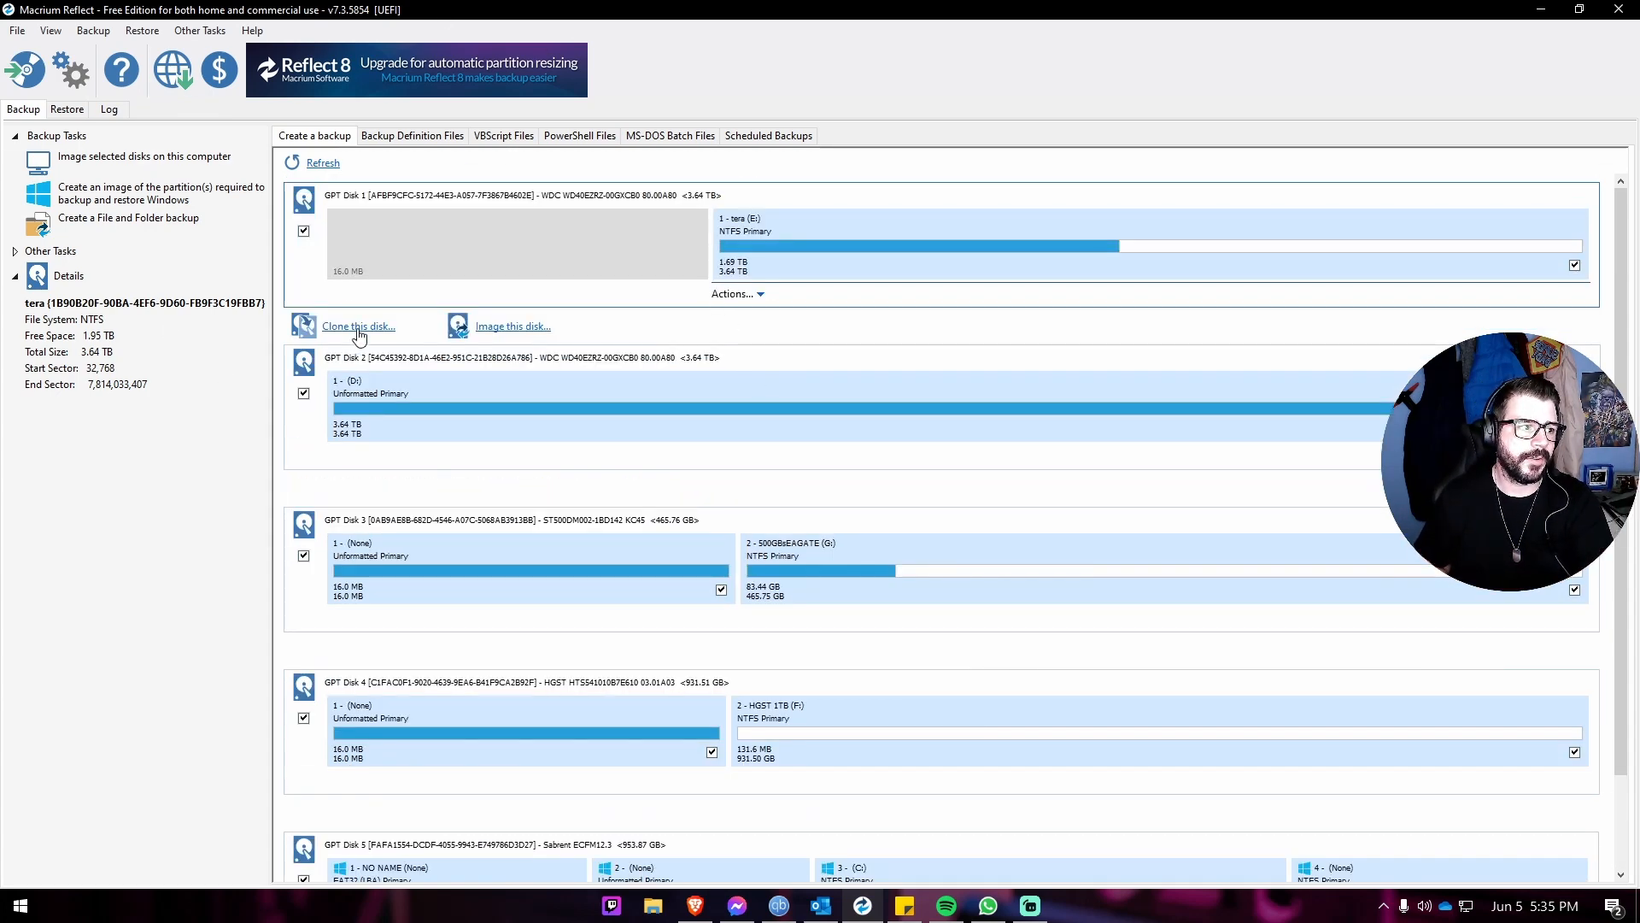
# - Begin cloning Disk 1 (3.64 TB tera) and browse the destination disk list without choosing one
pyautogui.click(357, 325)
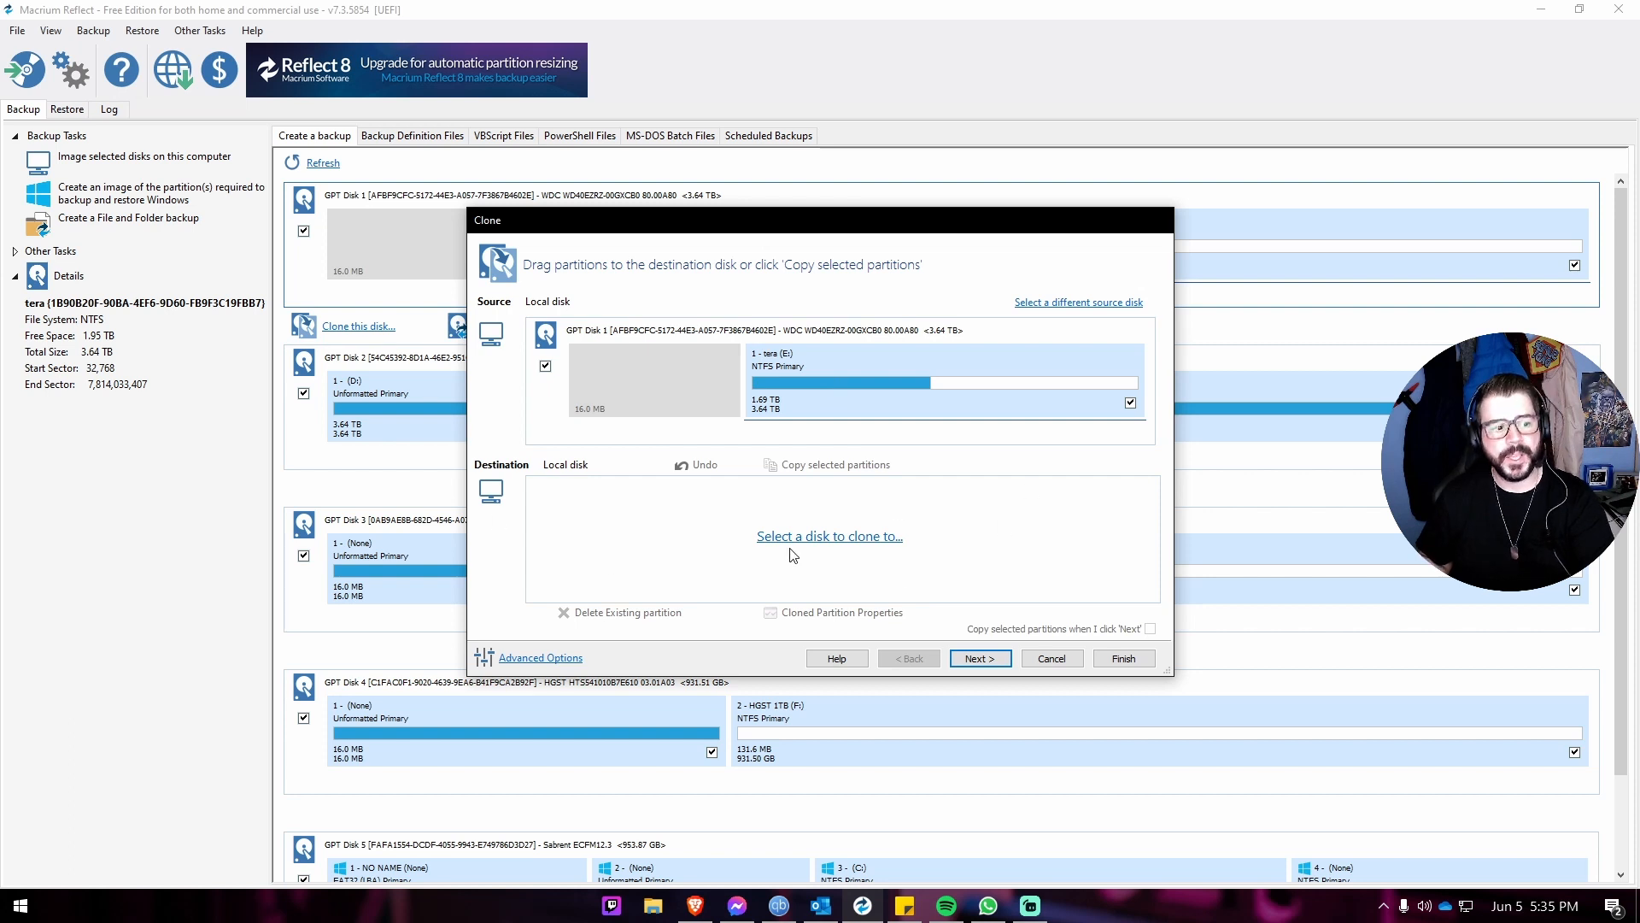
pyautogui.click(829, 535)
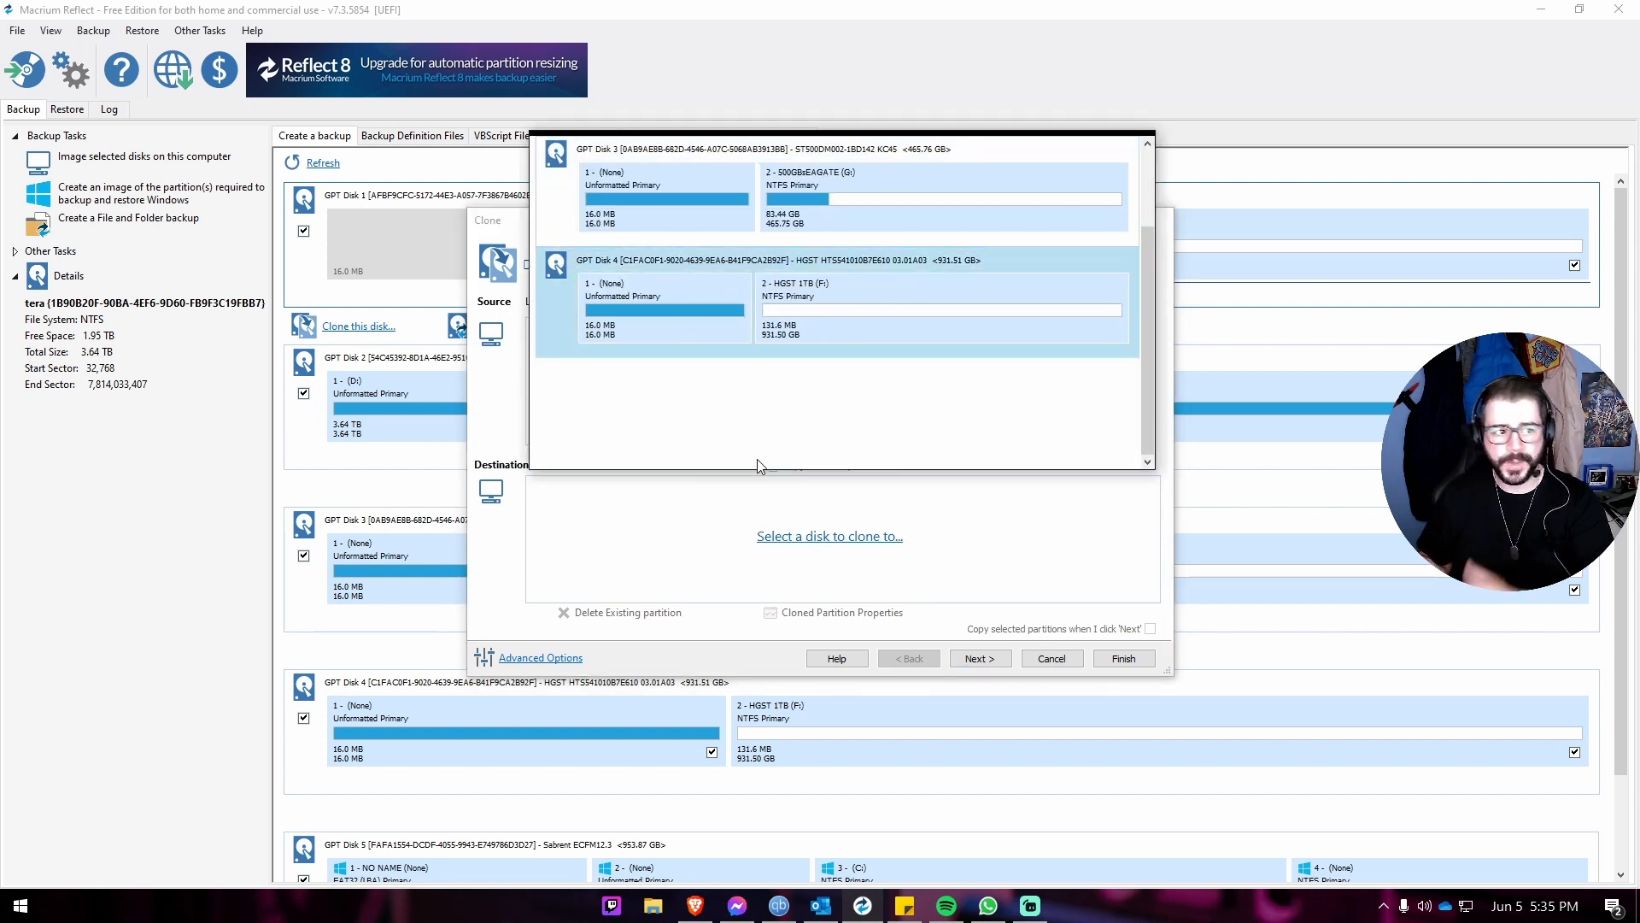
pyautogui.scroll(3)
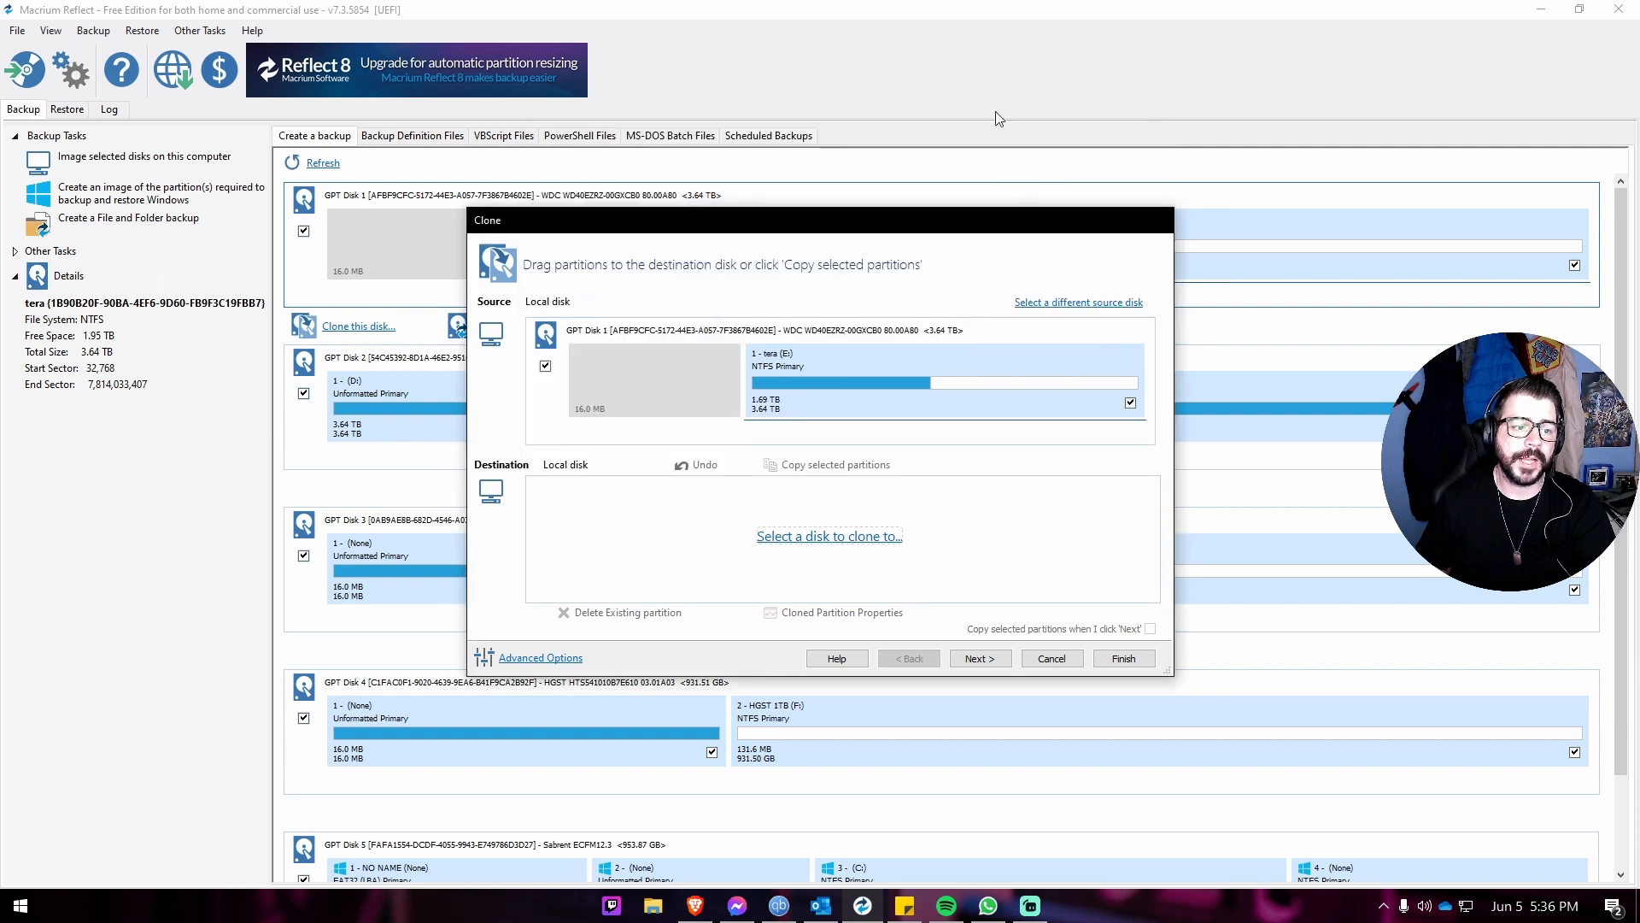
pyautogui.moveTo(822, 492)
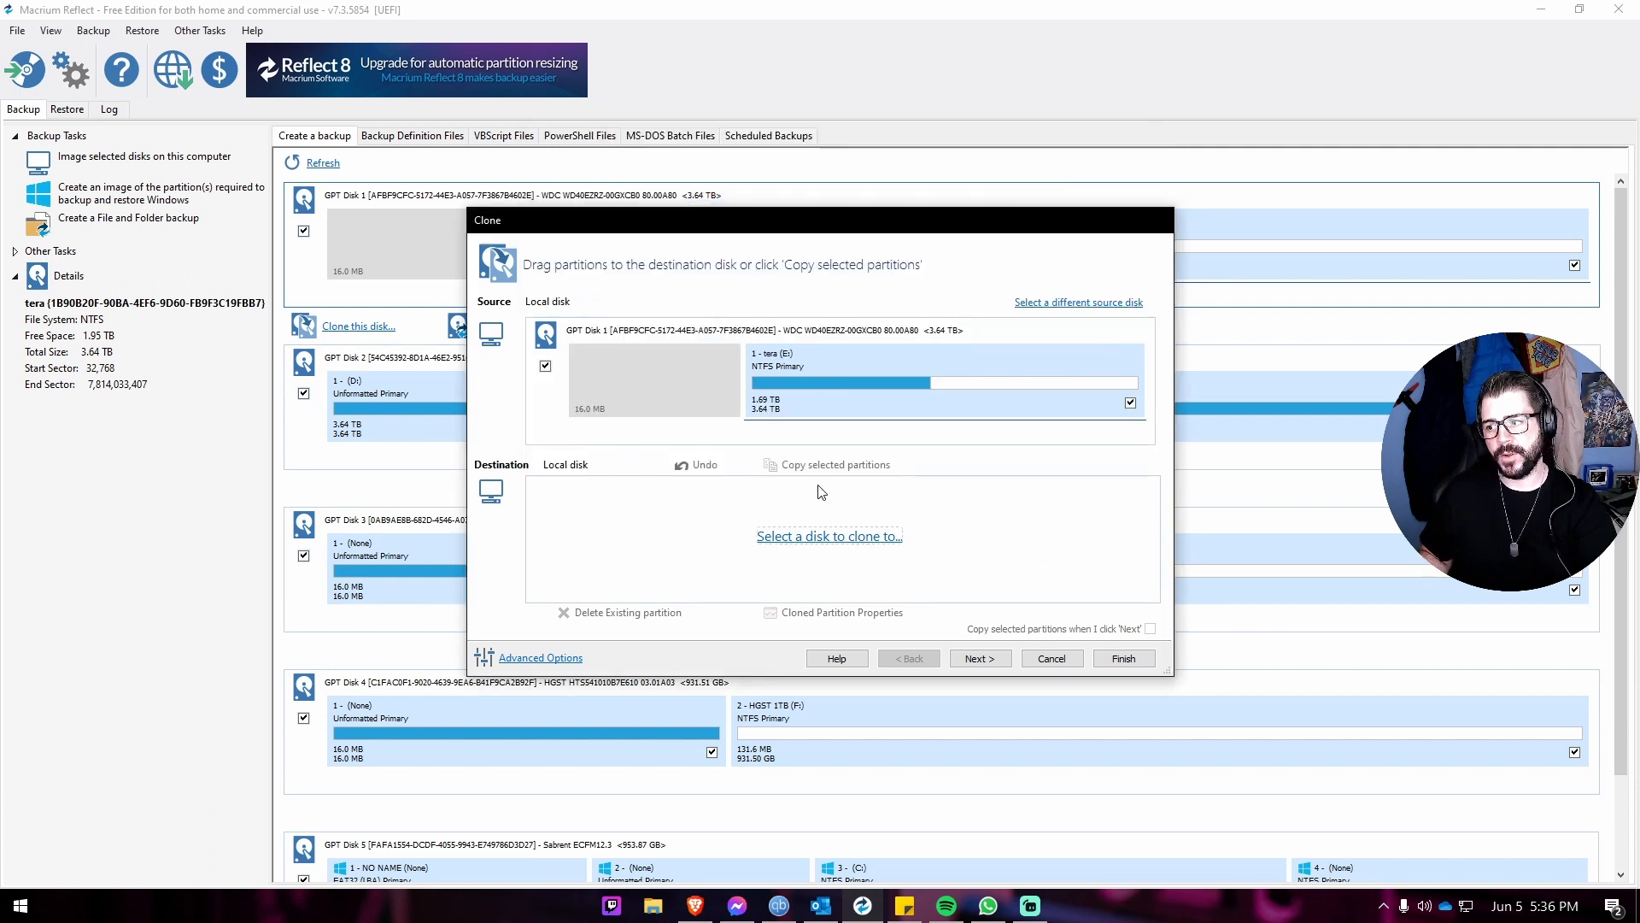
pyautogui.moveTo(939, 401)
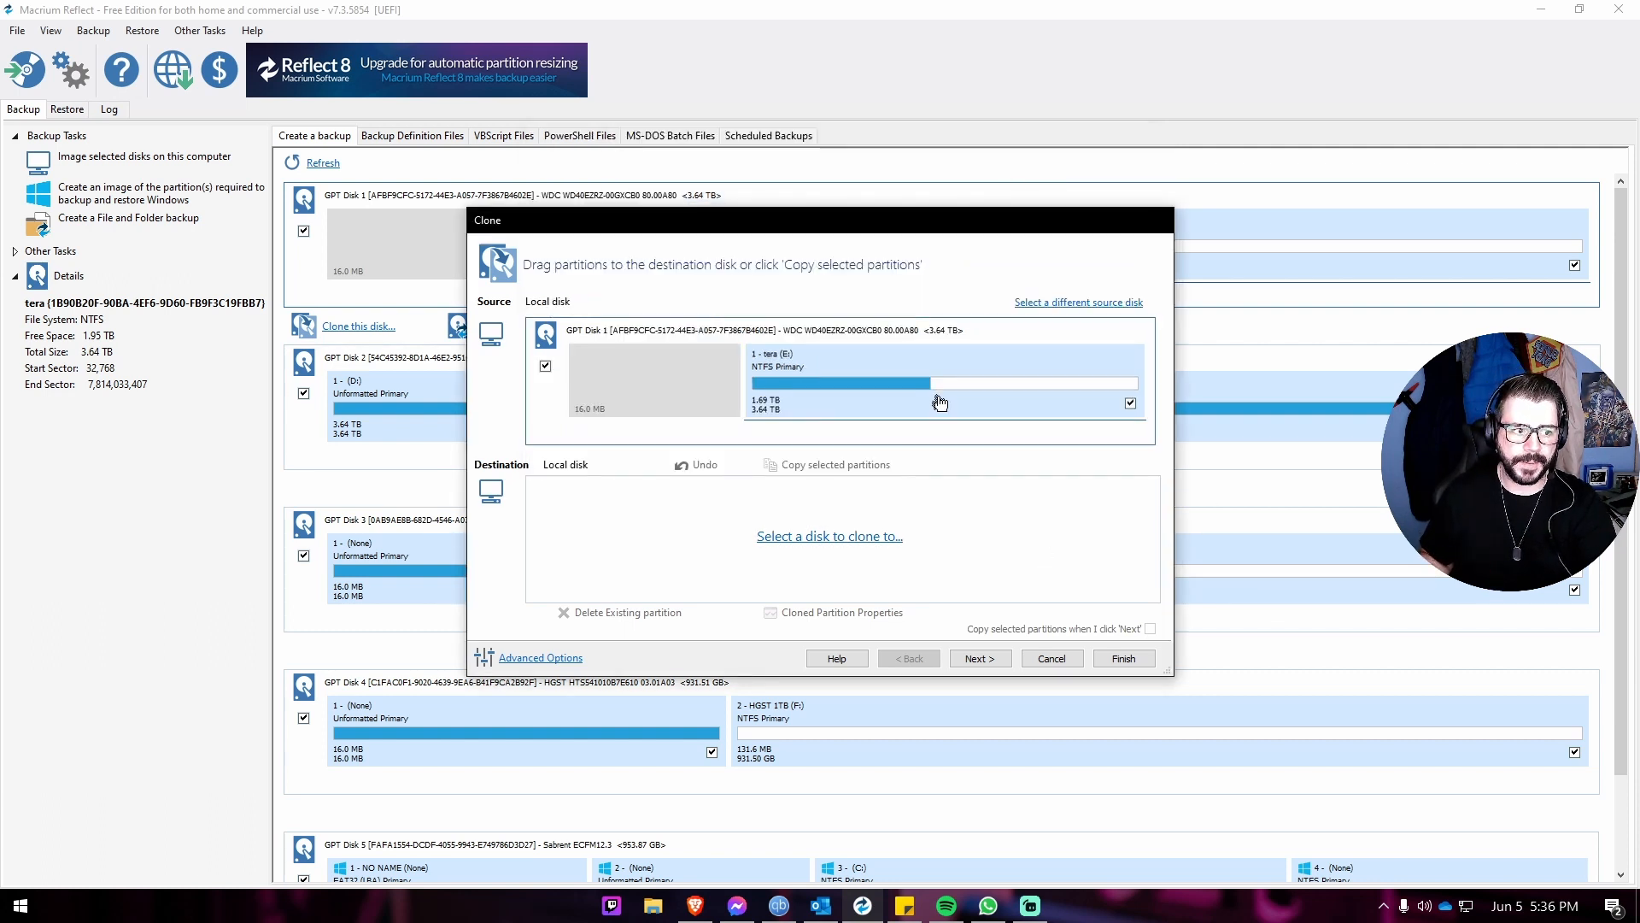
pyautogui.moveTo(1146, 391)
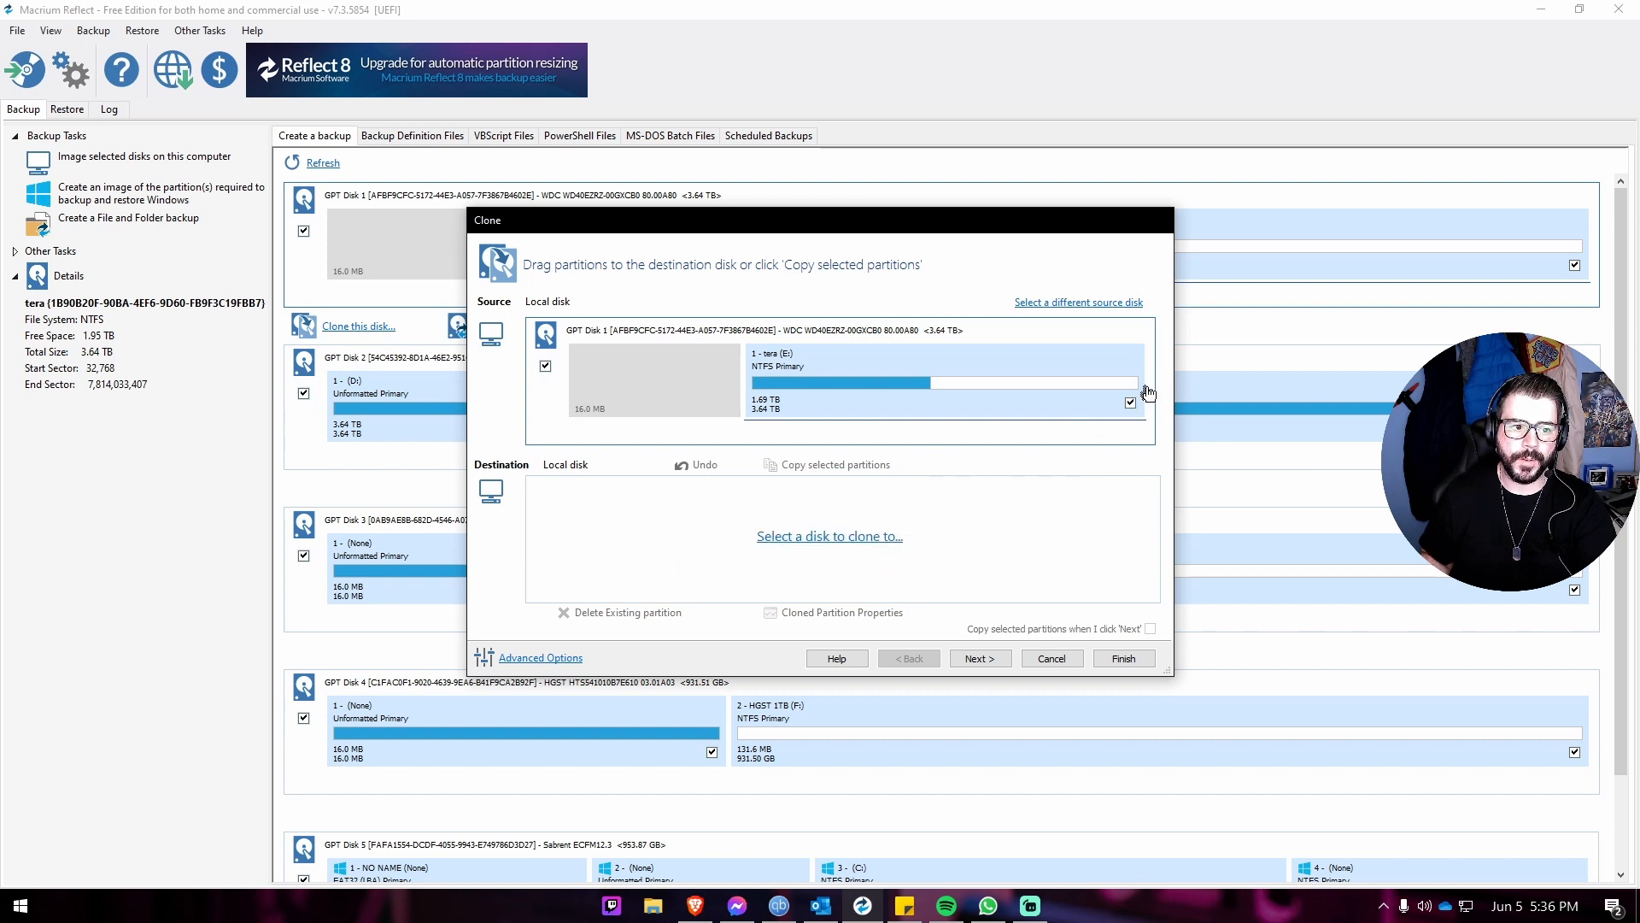
pyautogui.moveTo(953, 444)
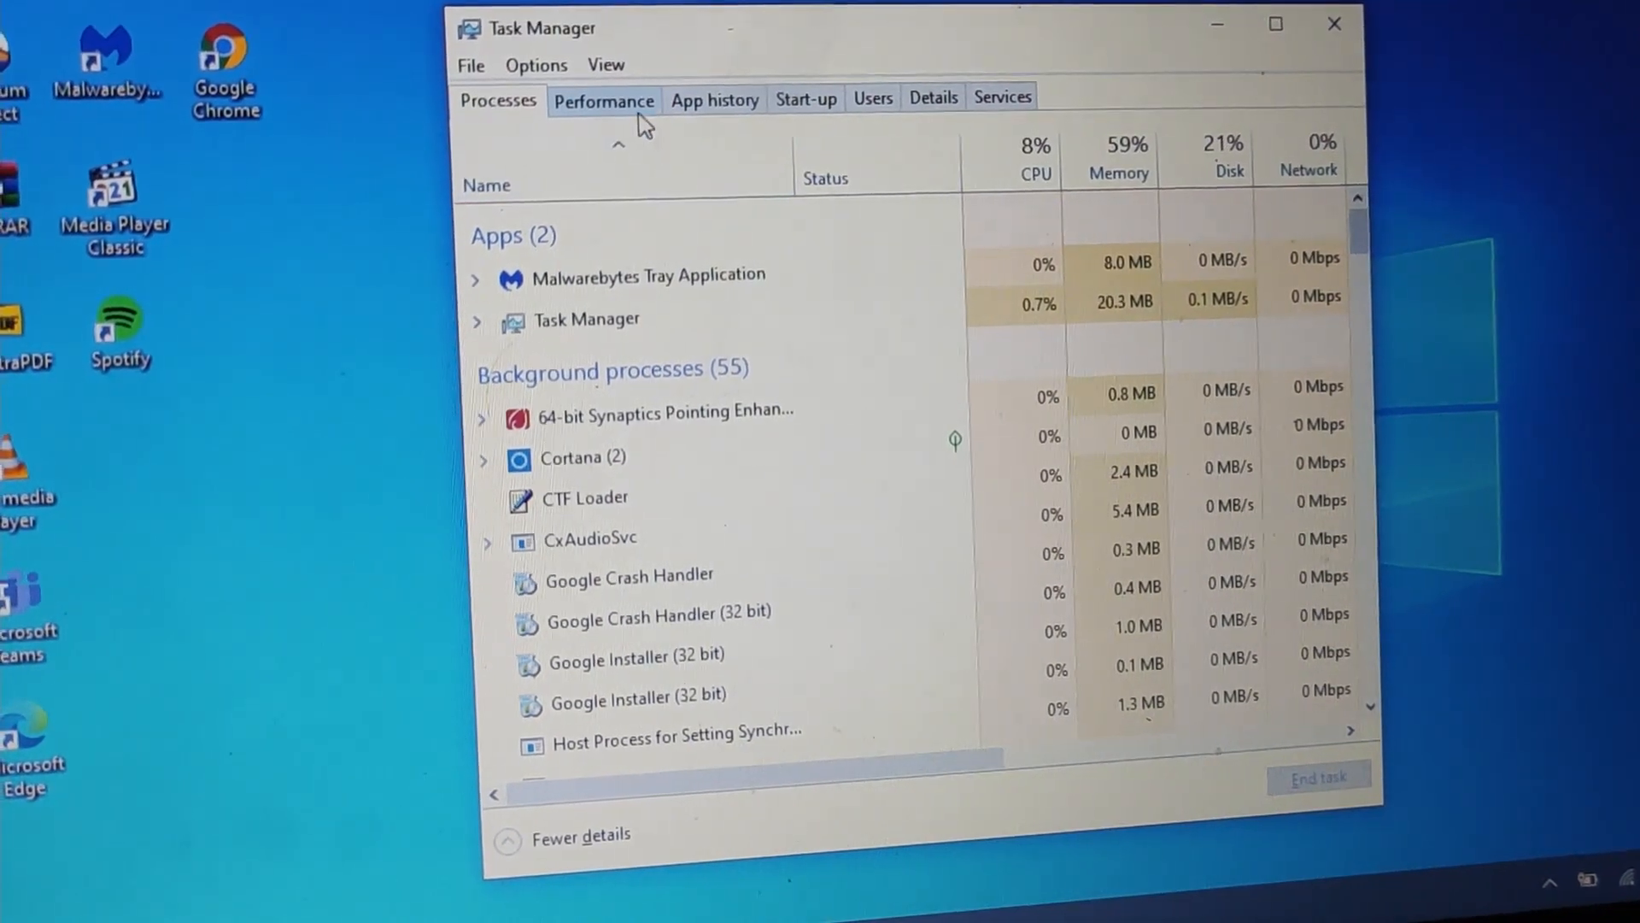
# - View the Performance graphs for CPU, then Memory (3.8 GB), then Disk 0 (C:), the 932 GB HGST drive
pyautogui.click(605, 99)
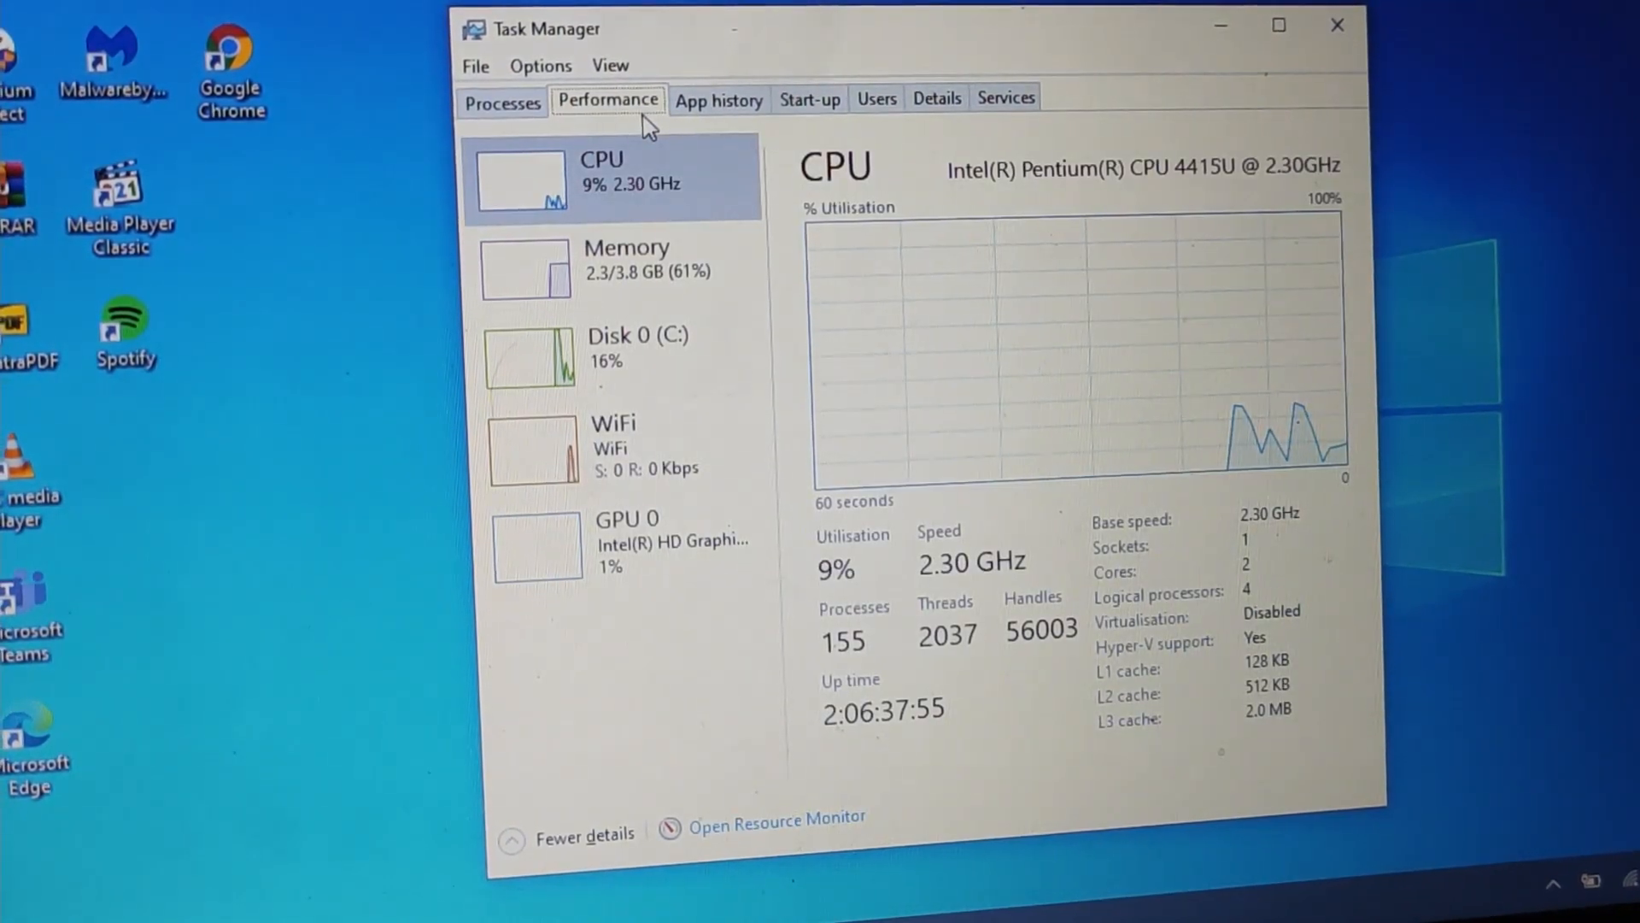
pyautogui.moveTo(617, 268)
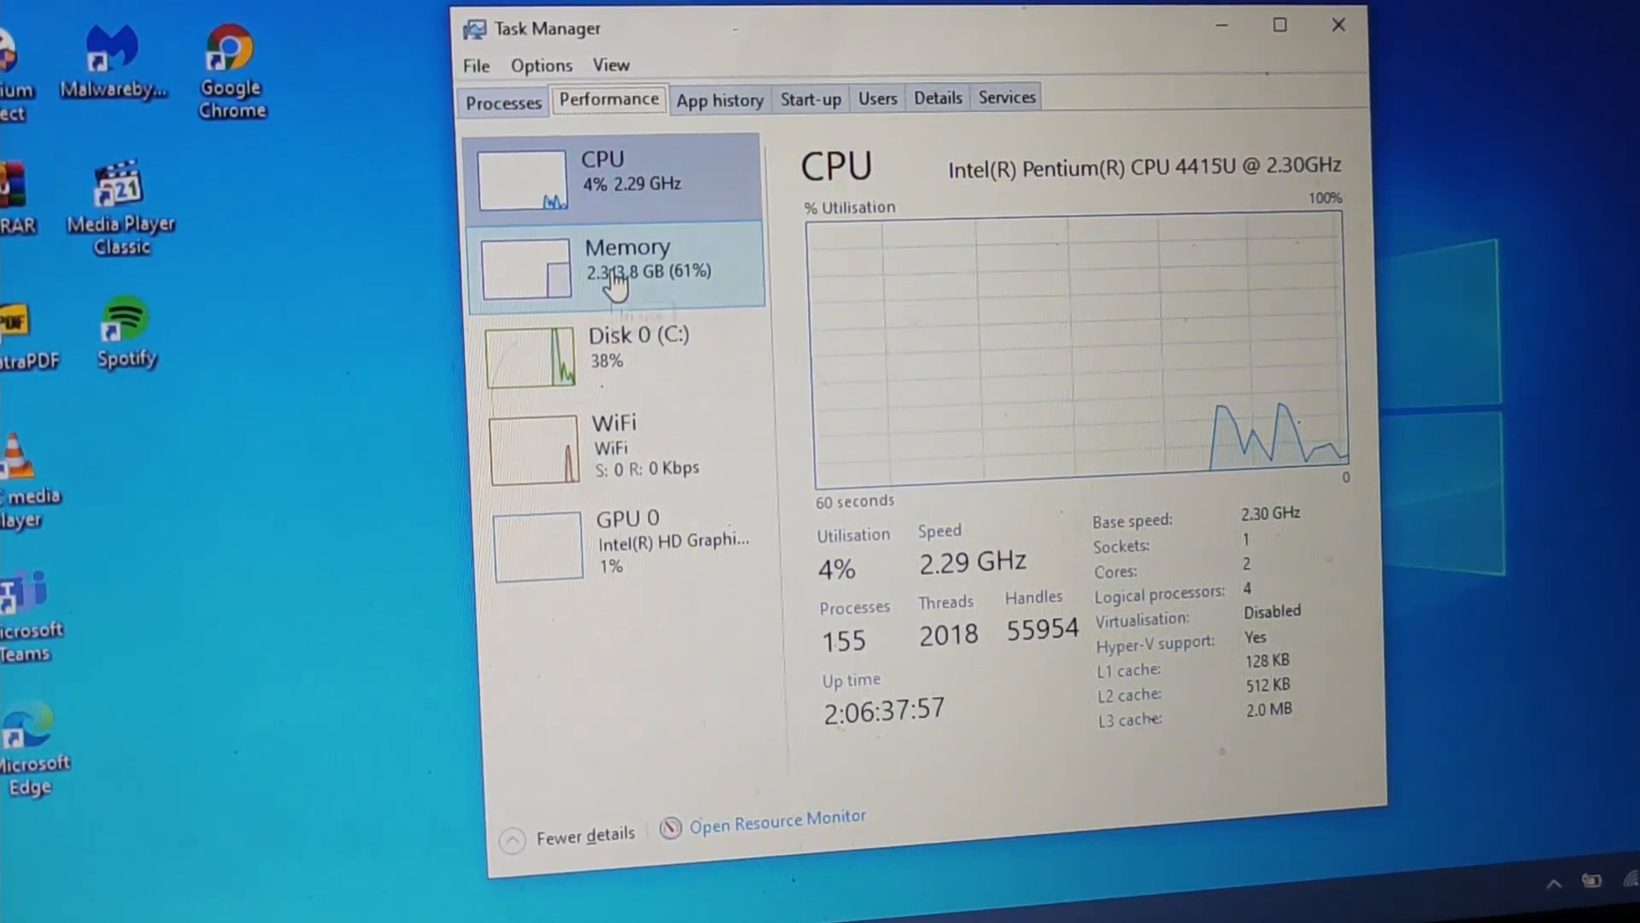
pyautogui.click(617, 268)
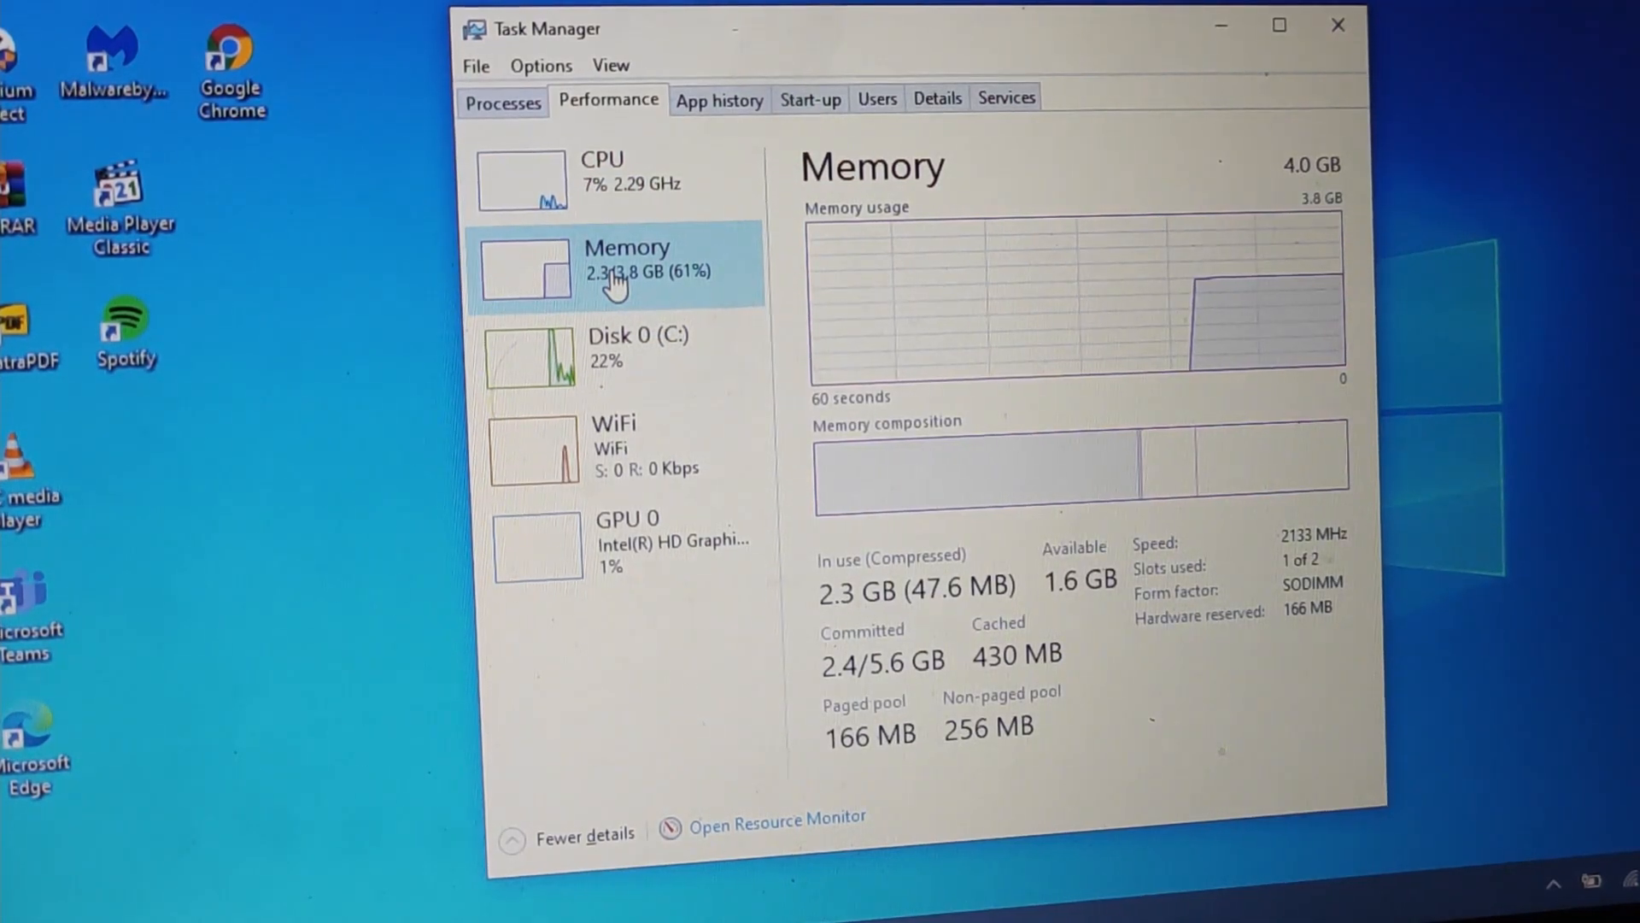
pyautogui.moveTo(622, 350)
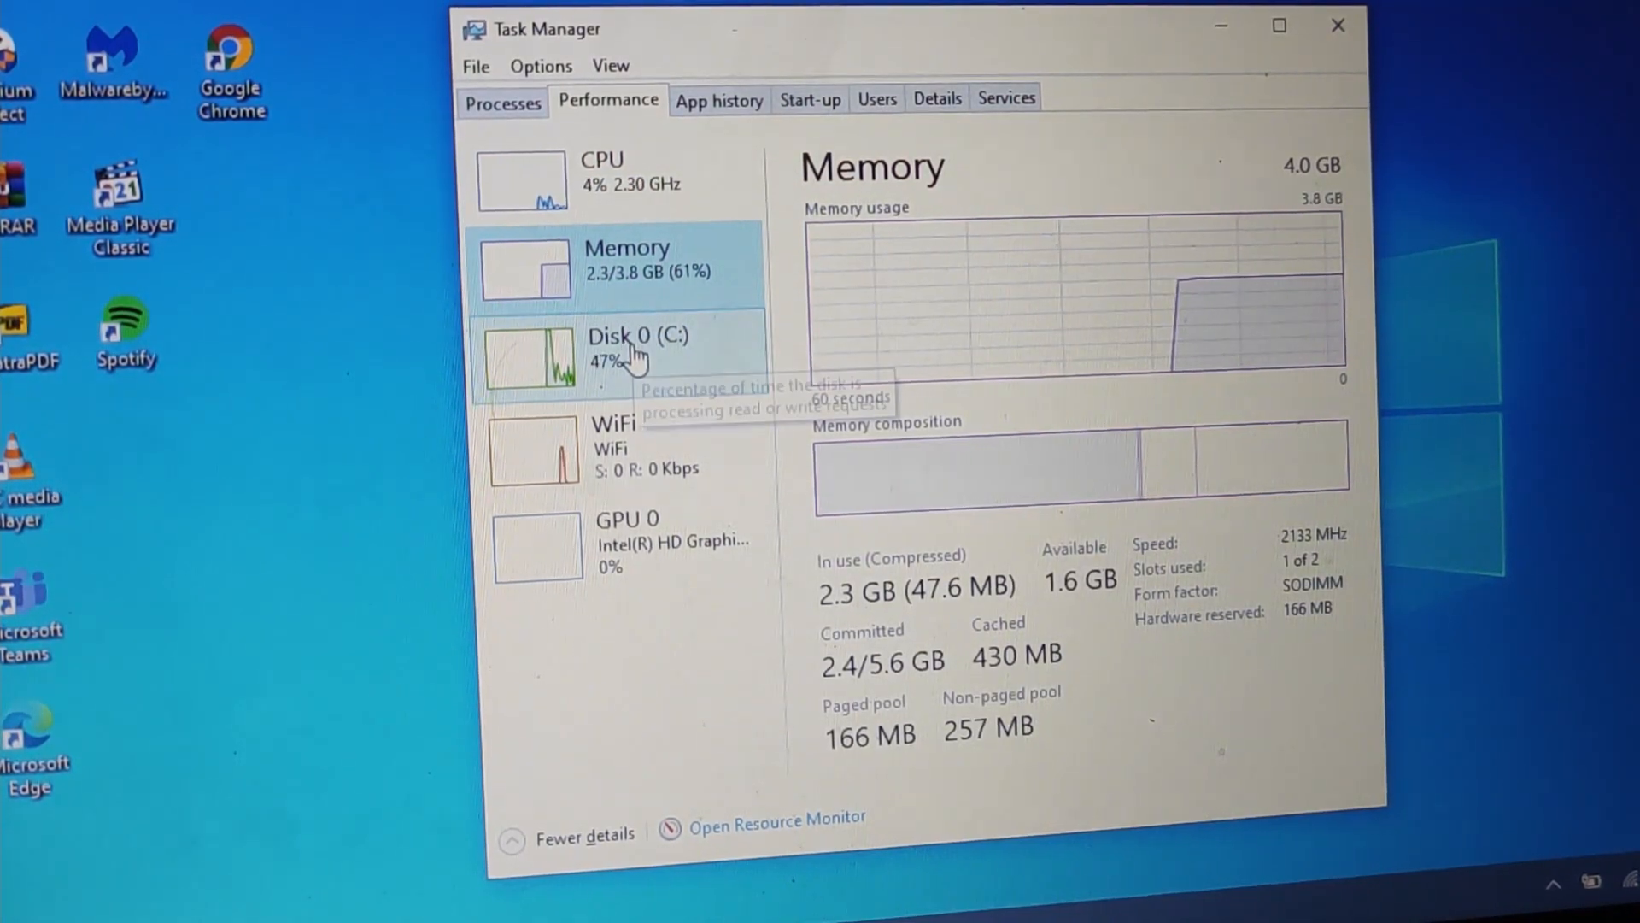
pyautogui.click(637, 350)
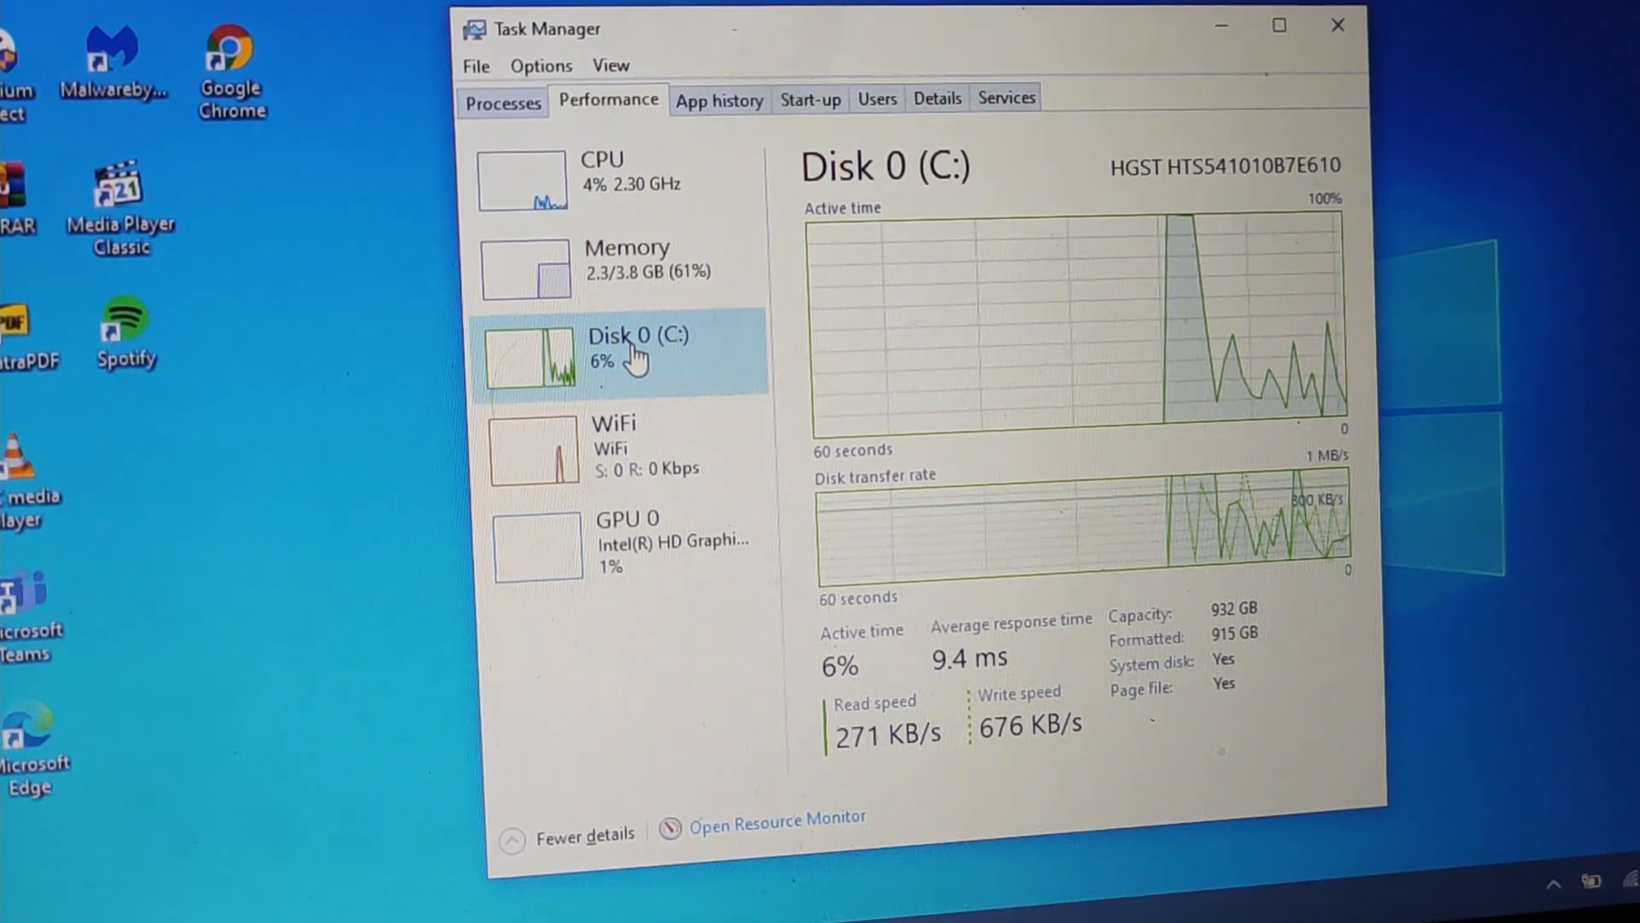